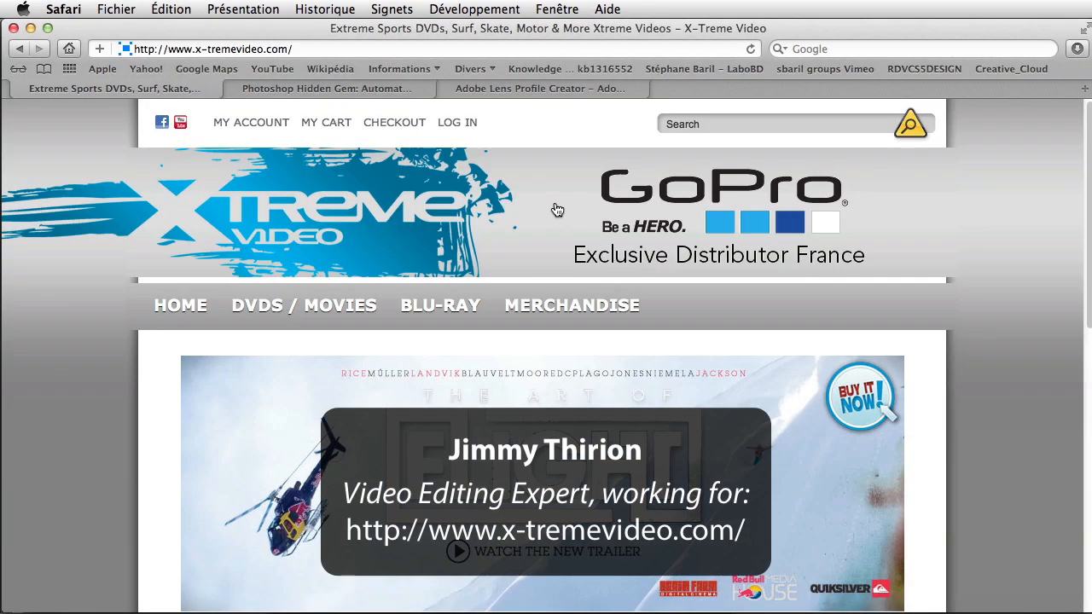
pyautogui.moveTo(437, 267)
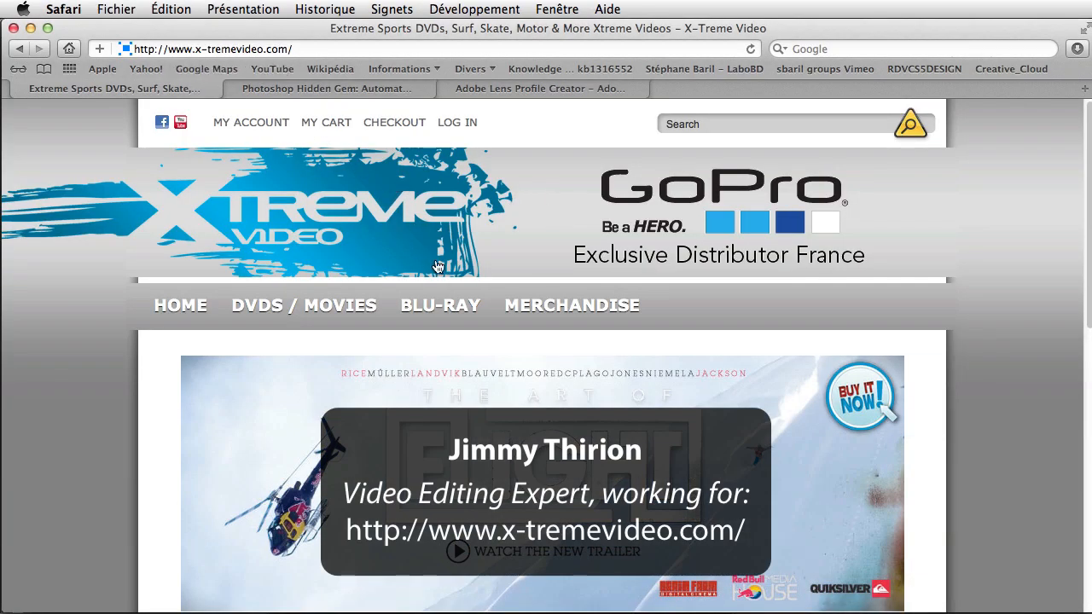
pyautogui.moveTo(847, 243)
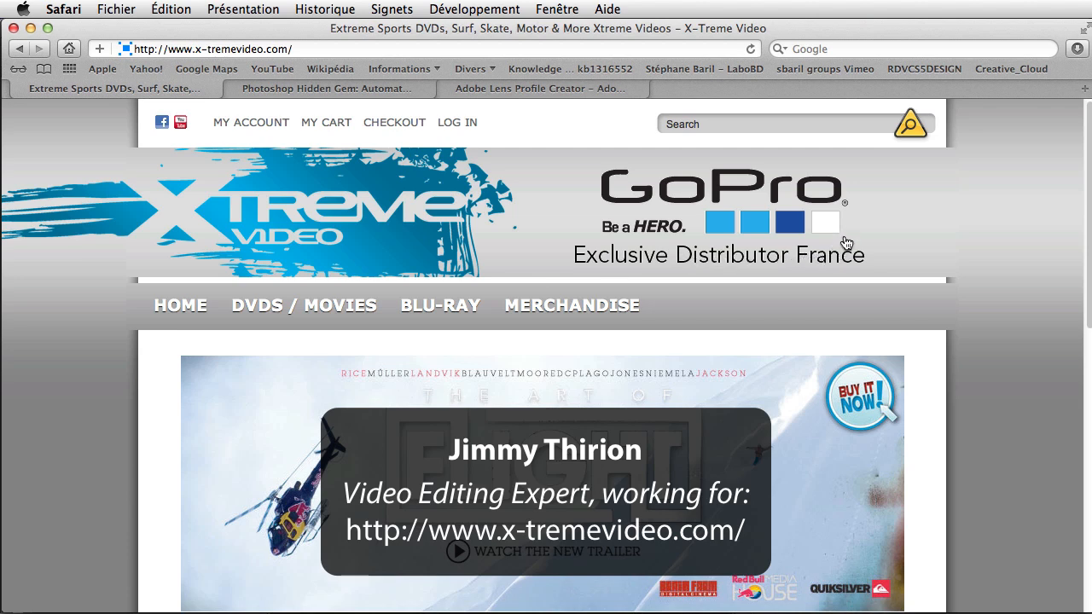
pyautogui.moveTo(834, 234)
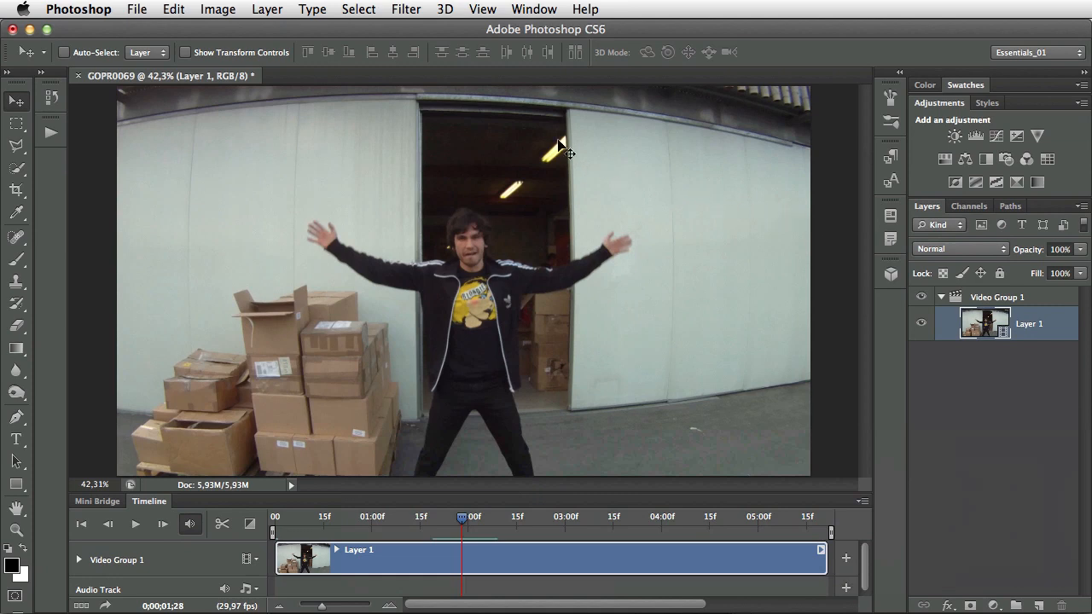
pyautogui.moveTo(384, 61)
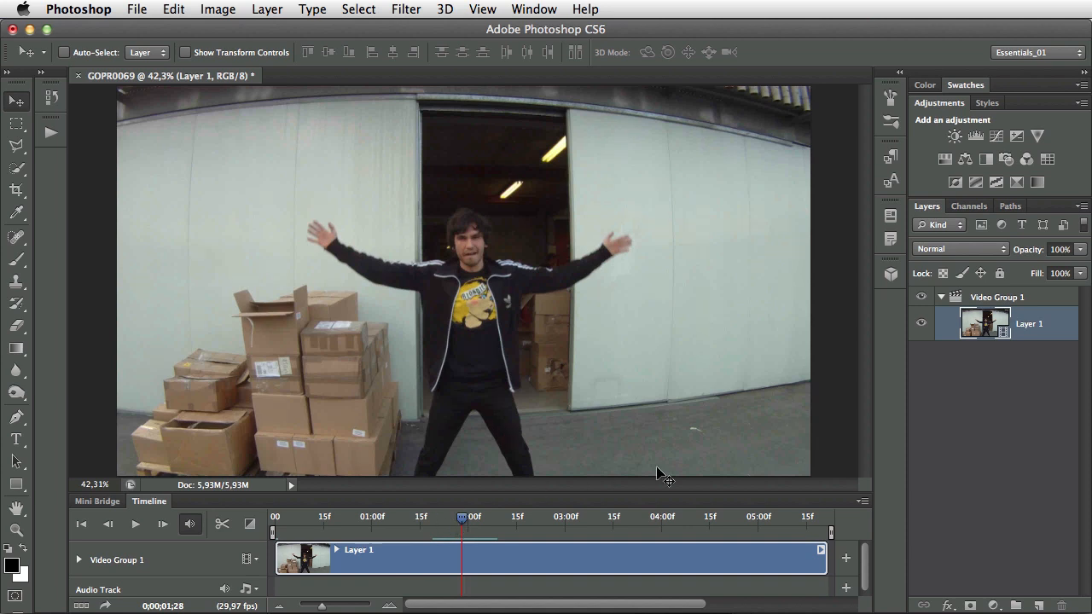
pyautogui.moveTo(670, 334)
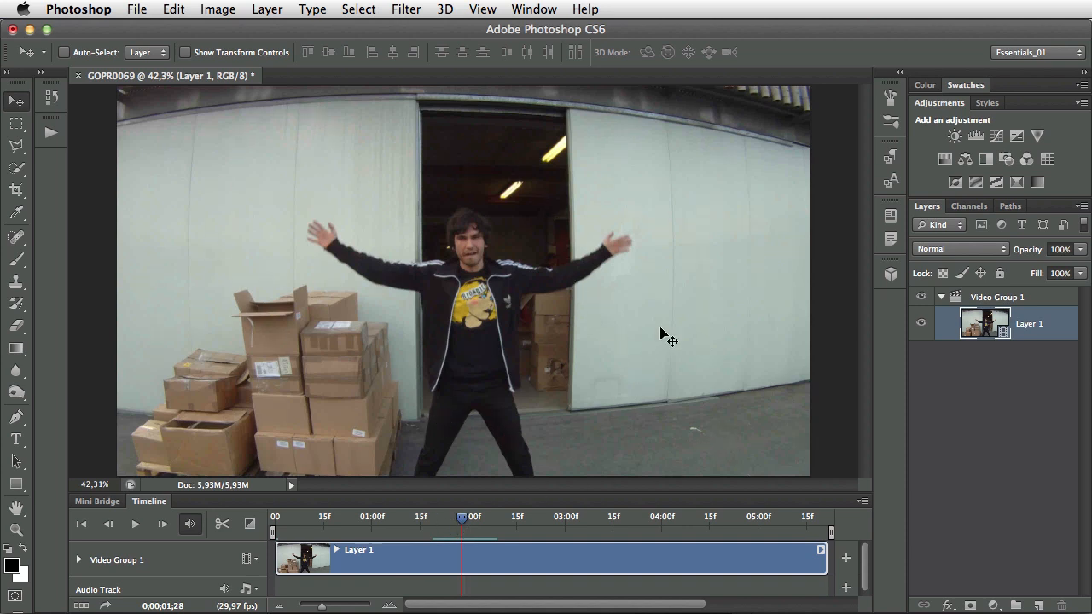
pyautogui.moveTo(137, 10)
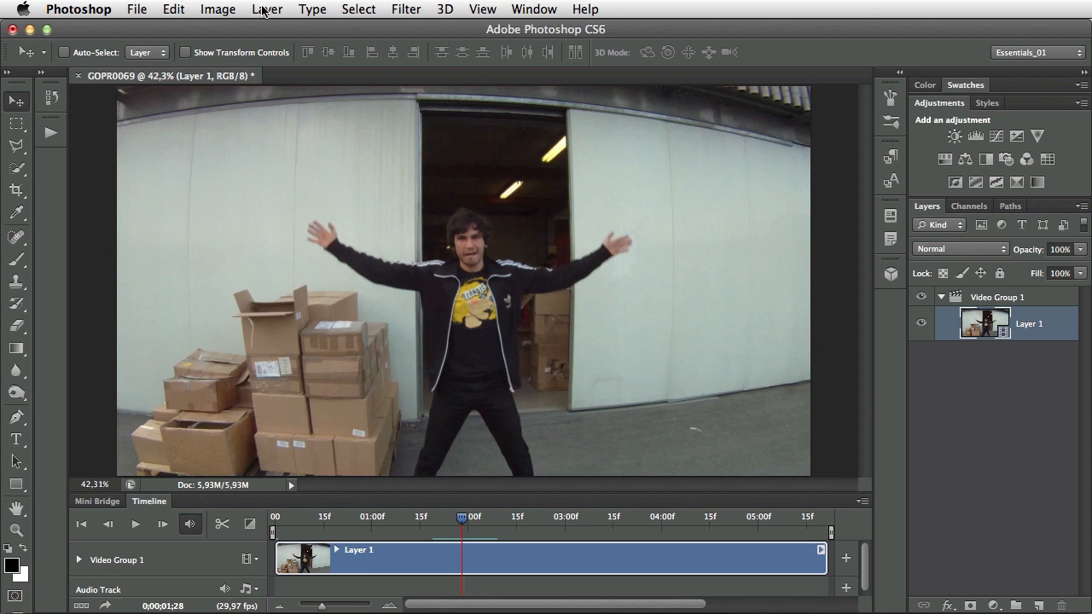
# Browse the Filter menu for Adaptive Wide Angle, Lens Correction and Convert for Smart Filters
pyautogui.click(267, 10)
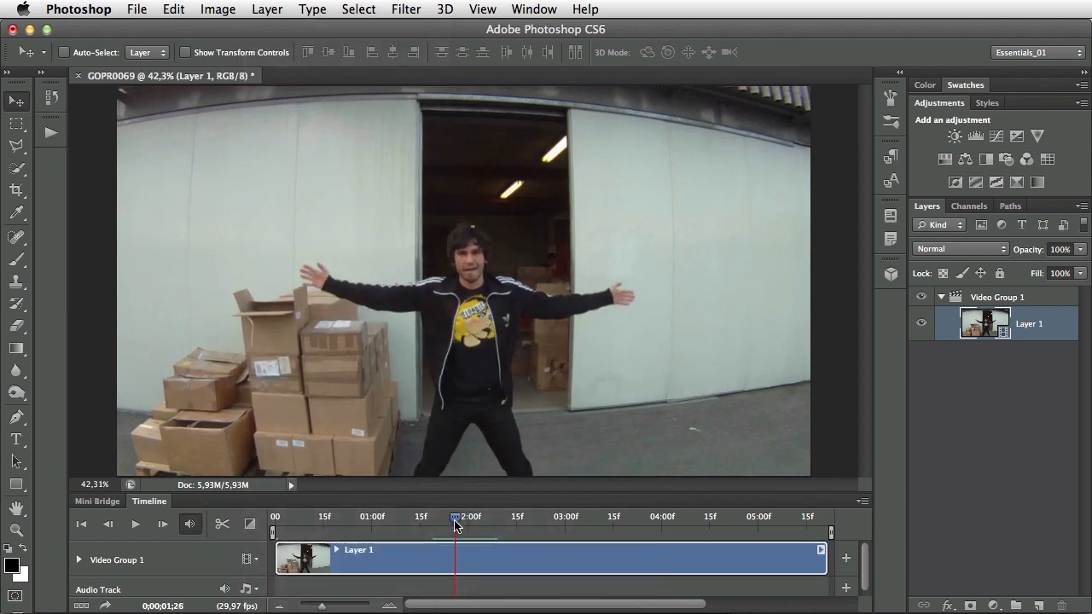
pyautogui.click(406, 9)
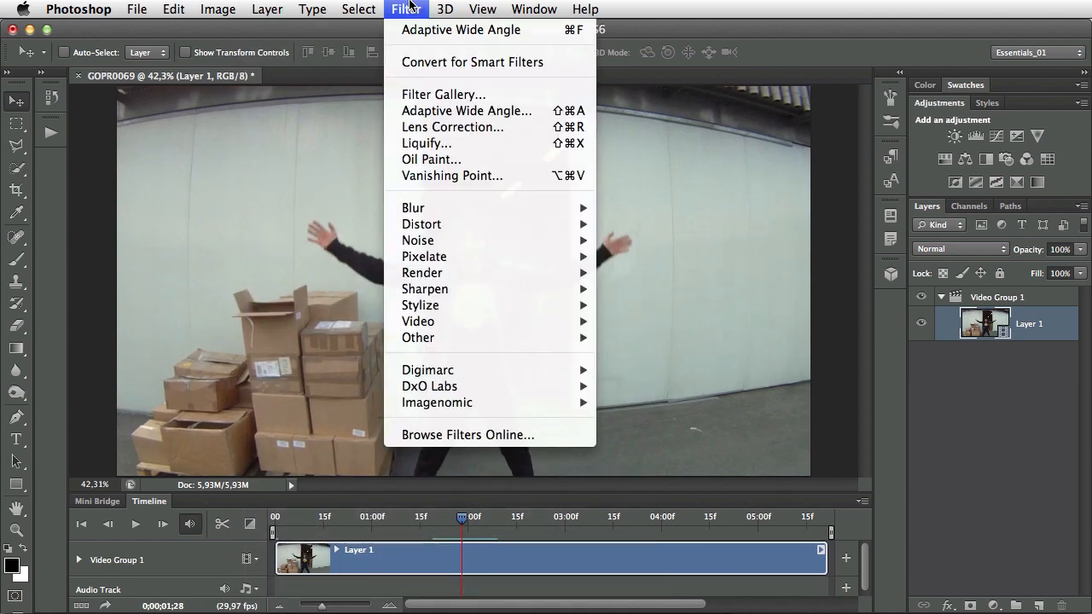
pyautogui.moveTo(466, 111)
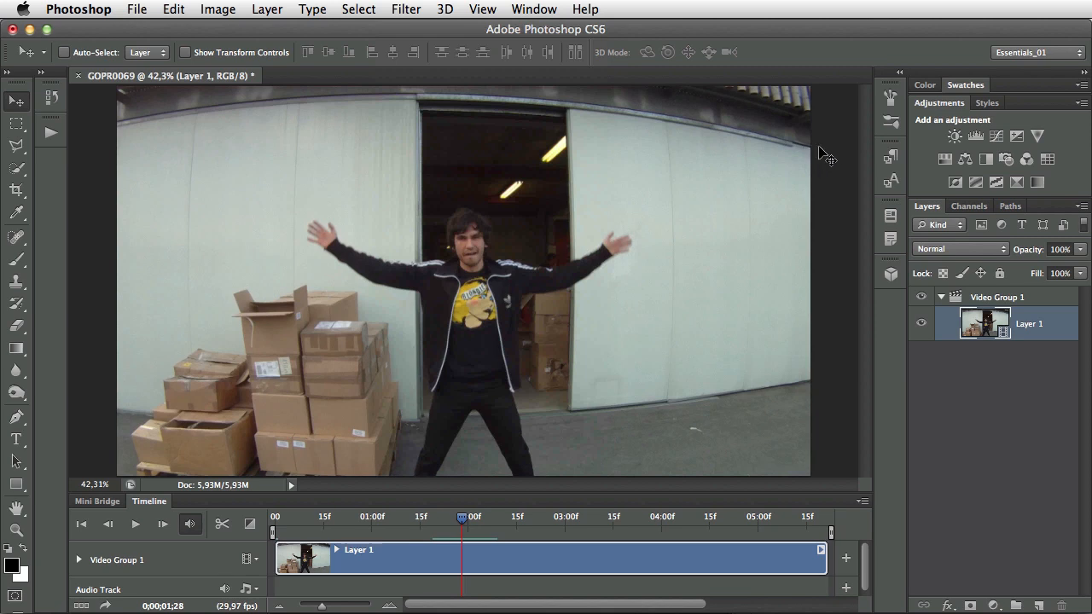
pyautogui.click(406, 10)
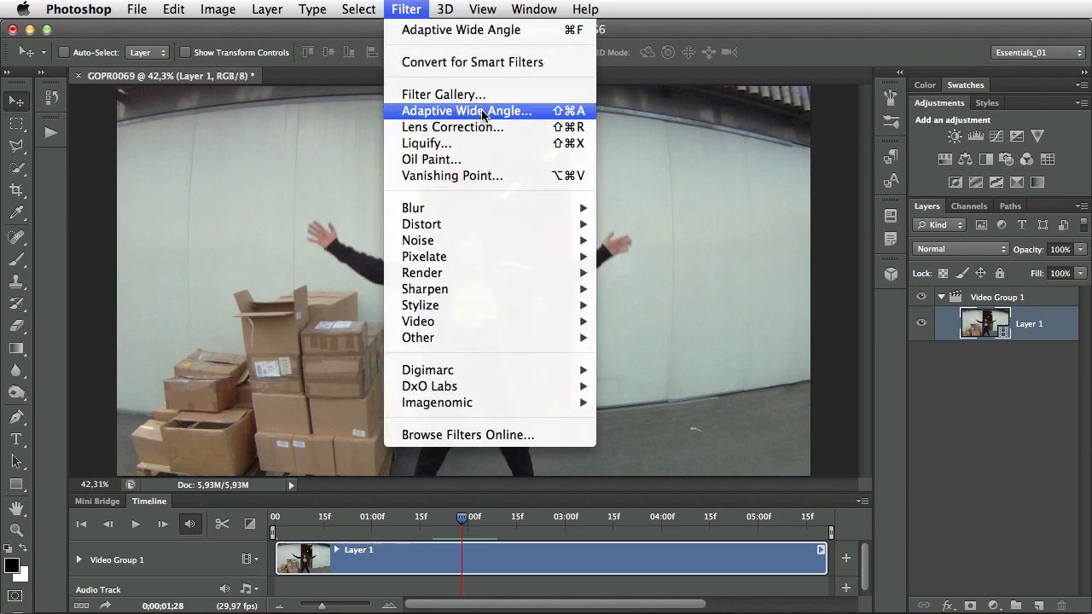
pyautogui.moveTo(453, 127)
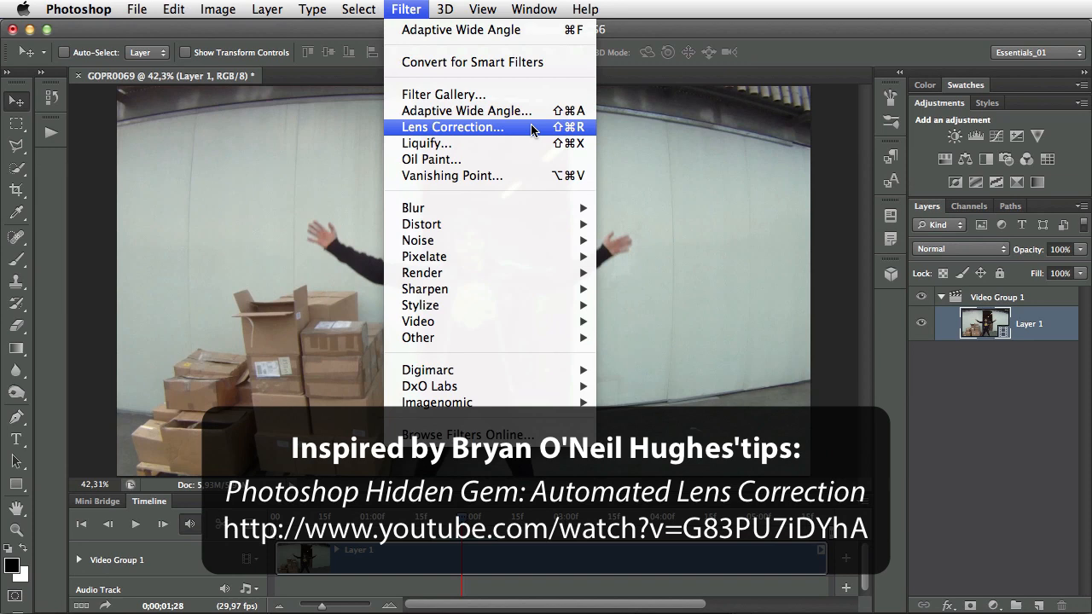
pyautogui.moveTo(555, 125)
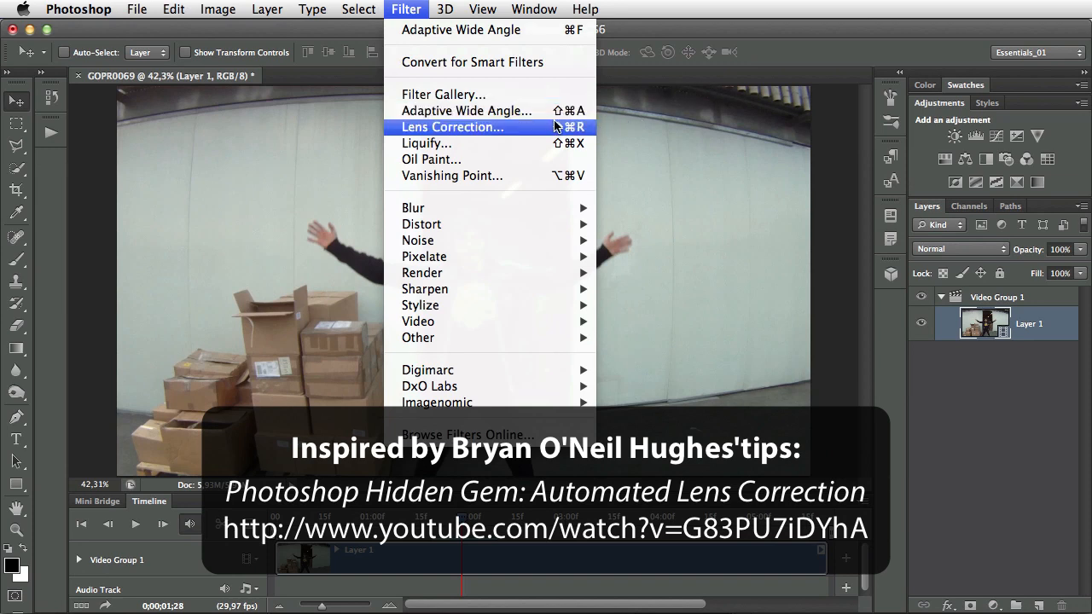
pyautogui.moveTo(555, 128)
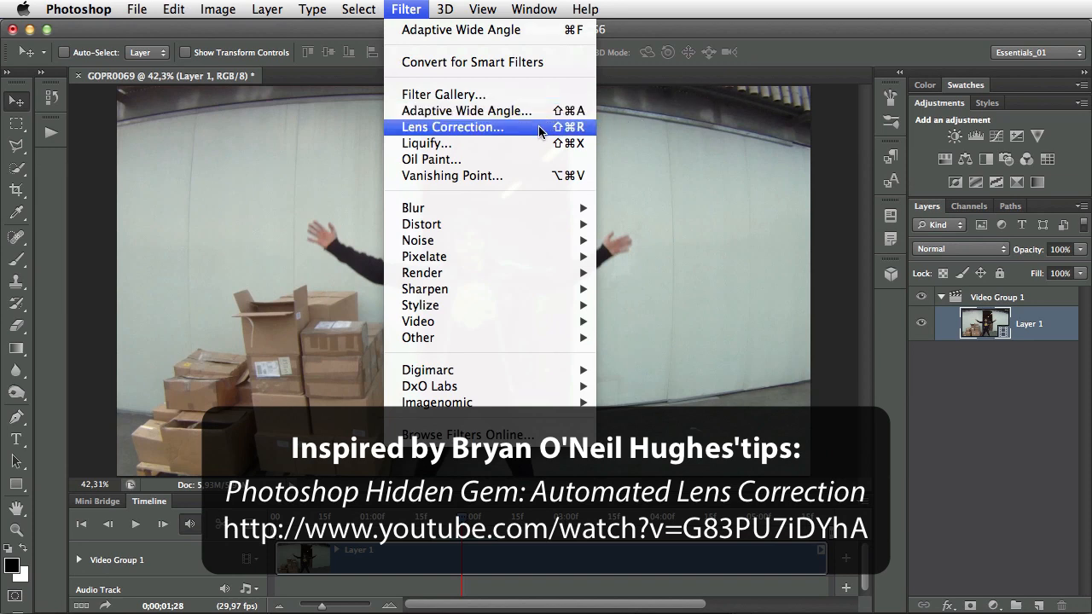
pyautogui.moveTo(469, 128)
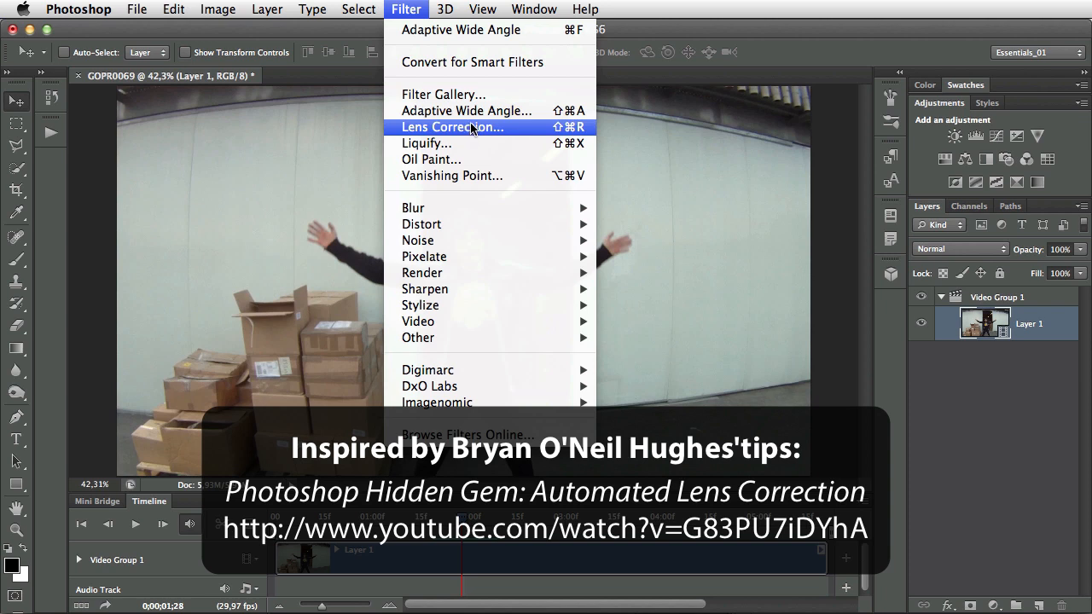
pyautogui.moveTo(466, 110)
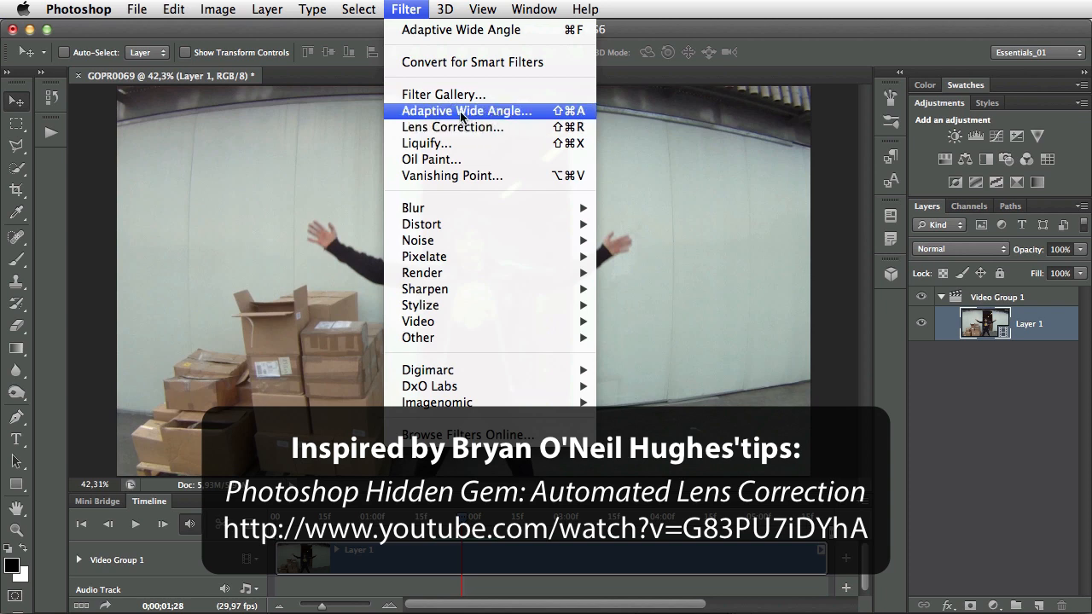
pyautogui.moveTo(464, 118)
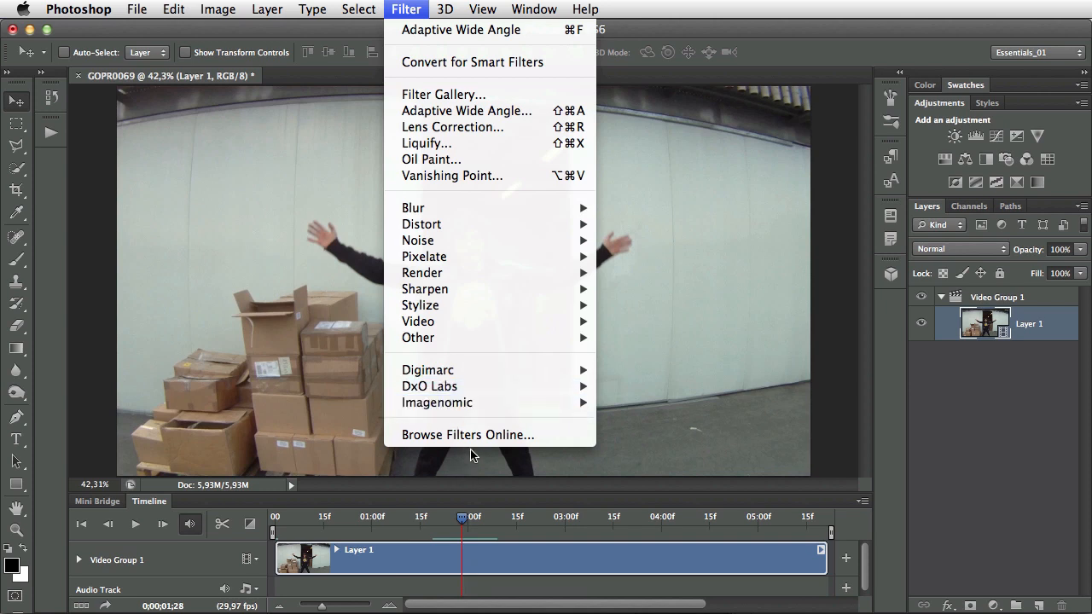
pyautogui.moveTo(290, 333)
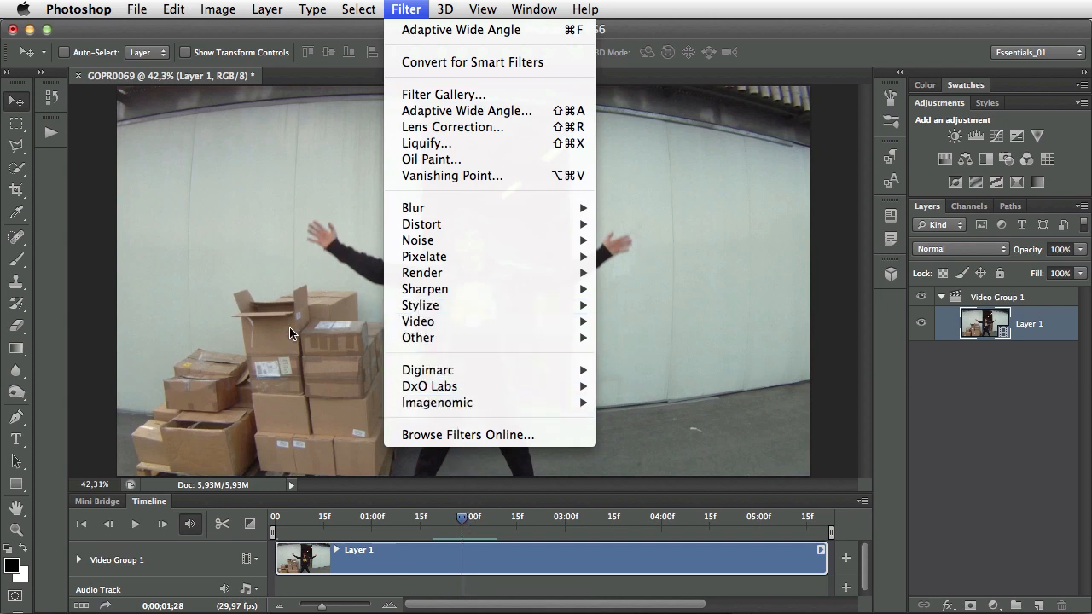
pyautogui.moveTo(469, 370)
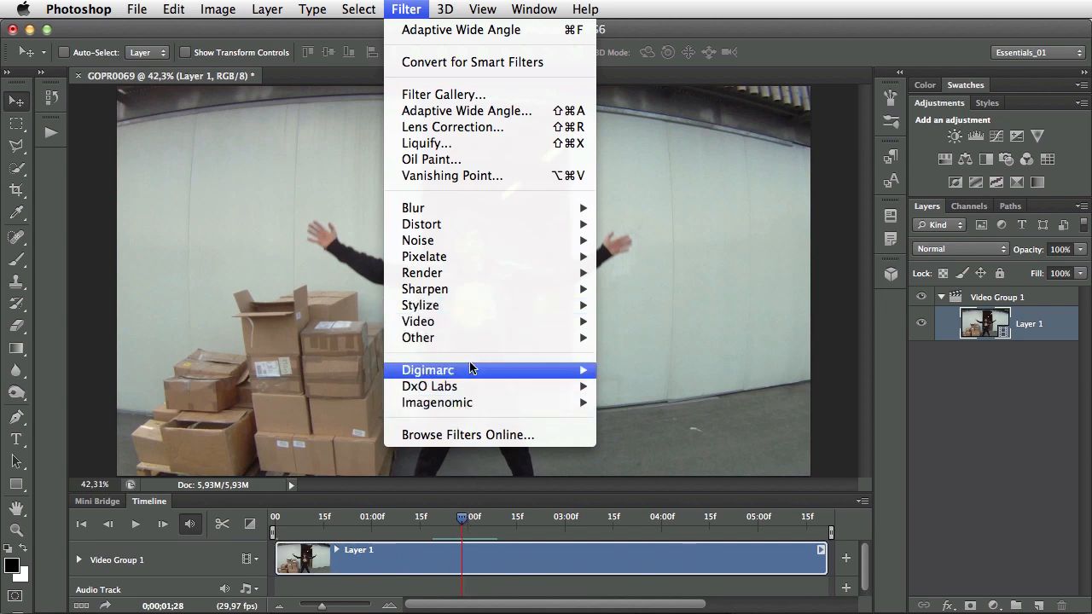
pyautogui.moveTo(472, 61)
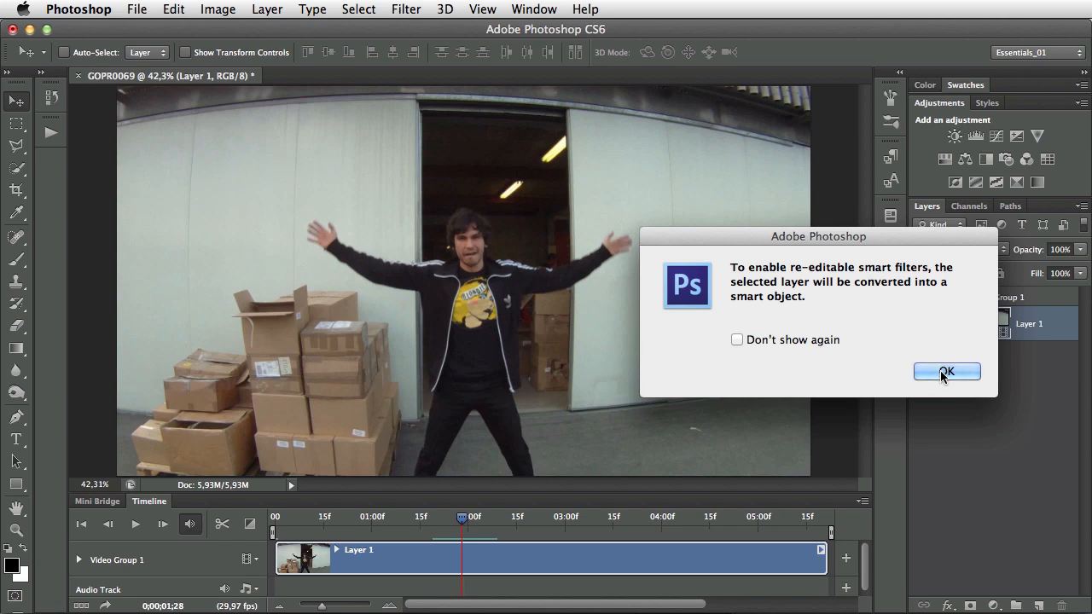
# Confirm converting Layer 1 into a smart object for Smart Filters
pyautogui.click(945, 372)
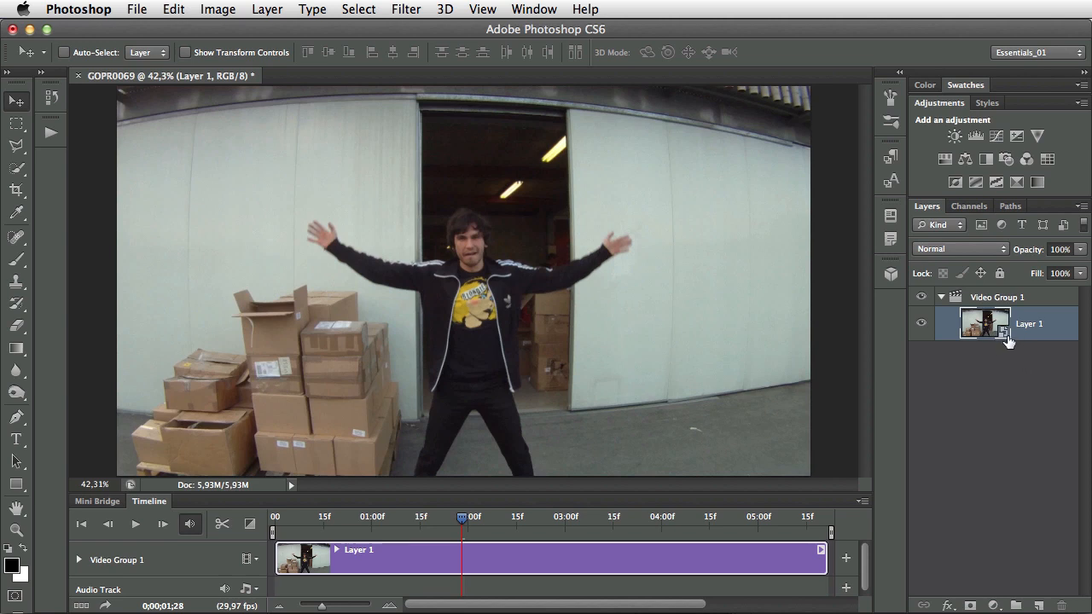
pyautogui.moveTo(931, 340)
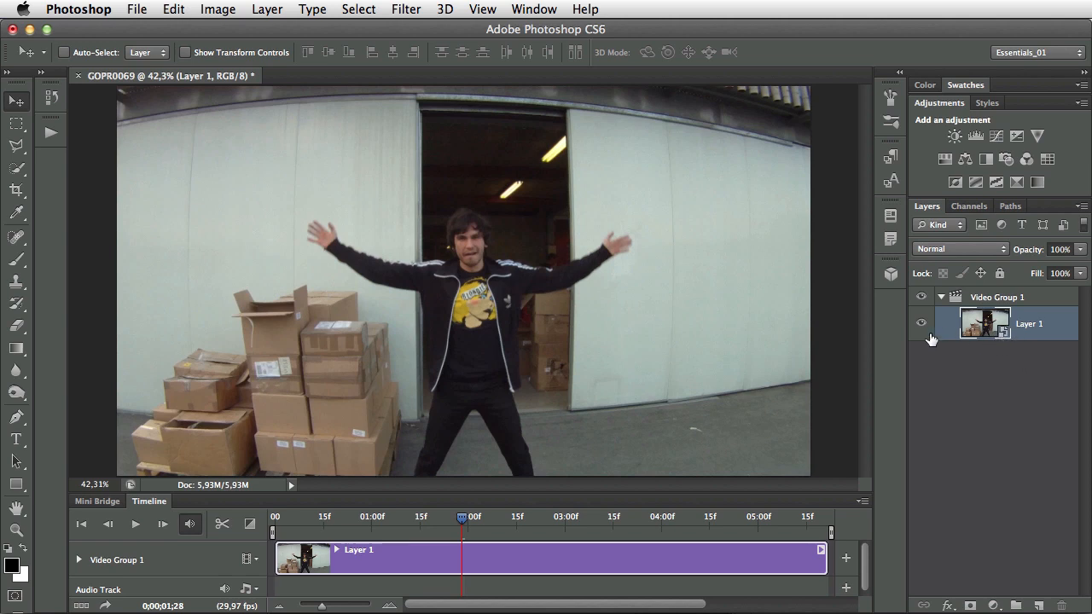
# Start the Adaptive Wide Angle filter on the smart-object video layer
pyautogui.click(405, 9)
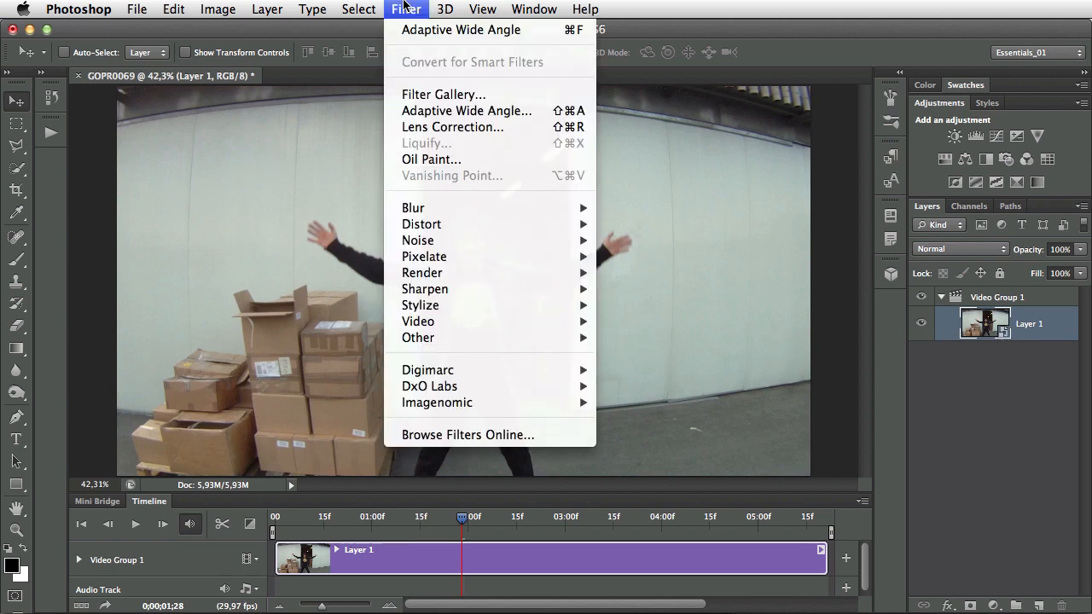
pyautogui.moveTo(466, 111)
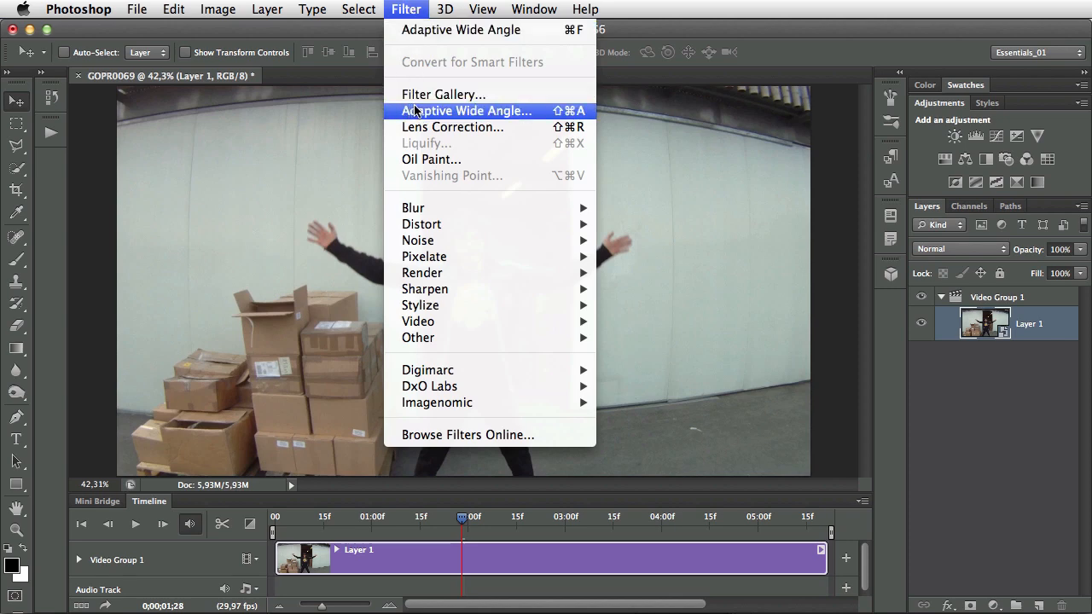
pyautogui.click(466, 111)
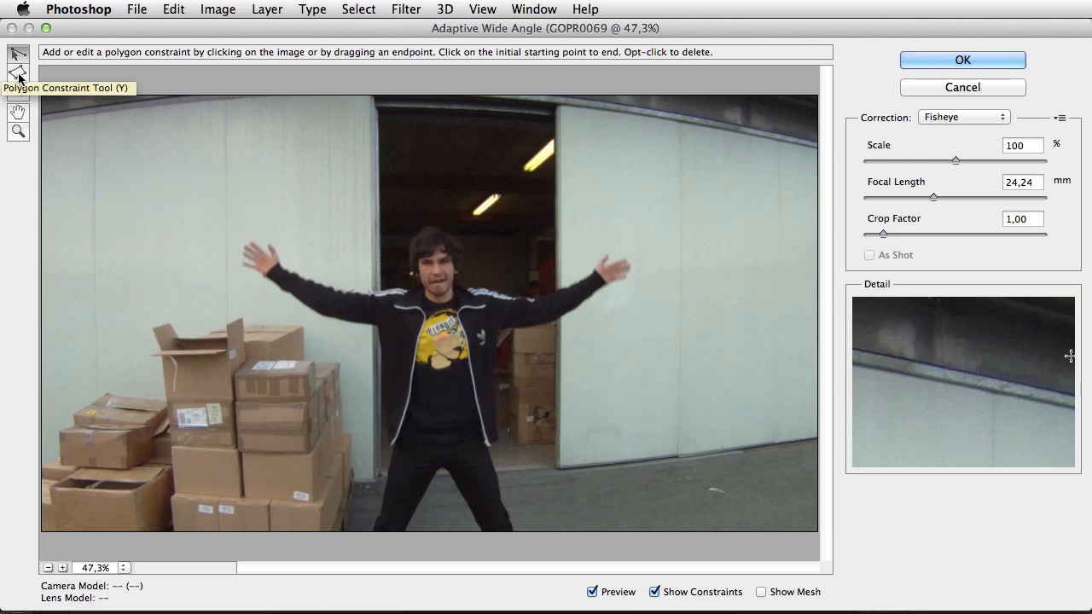
pyautogui.click(17, 55)
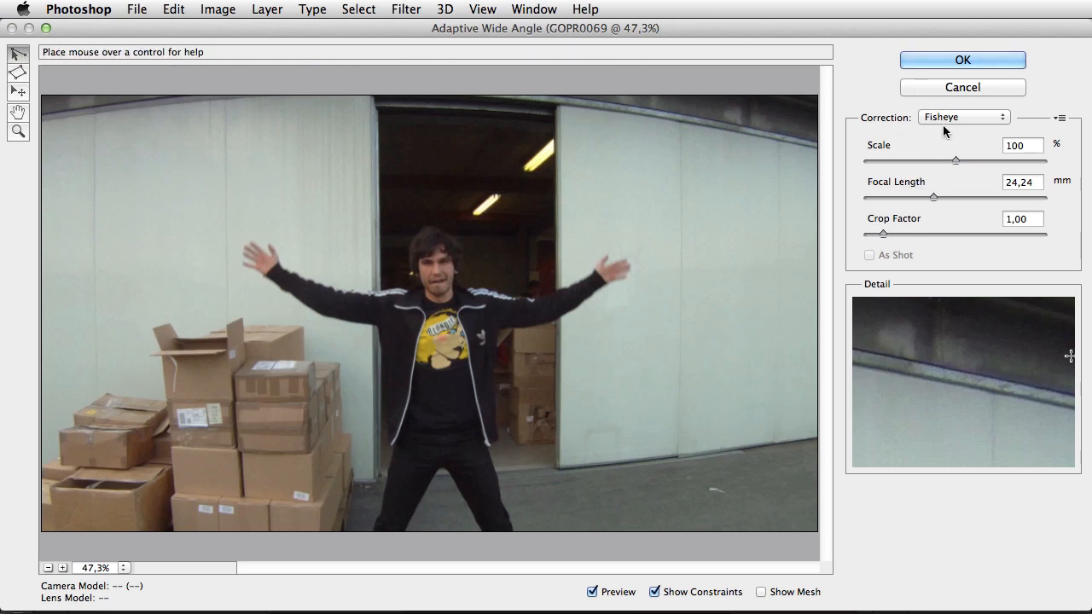
pyautogui.moveTo(984, 137)
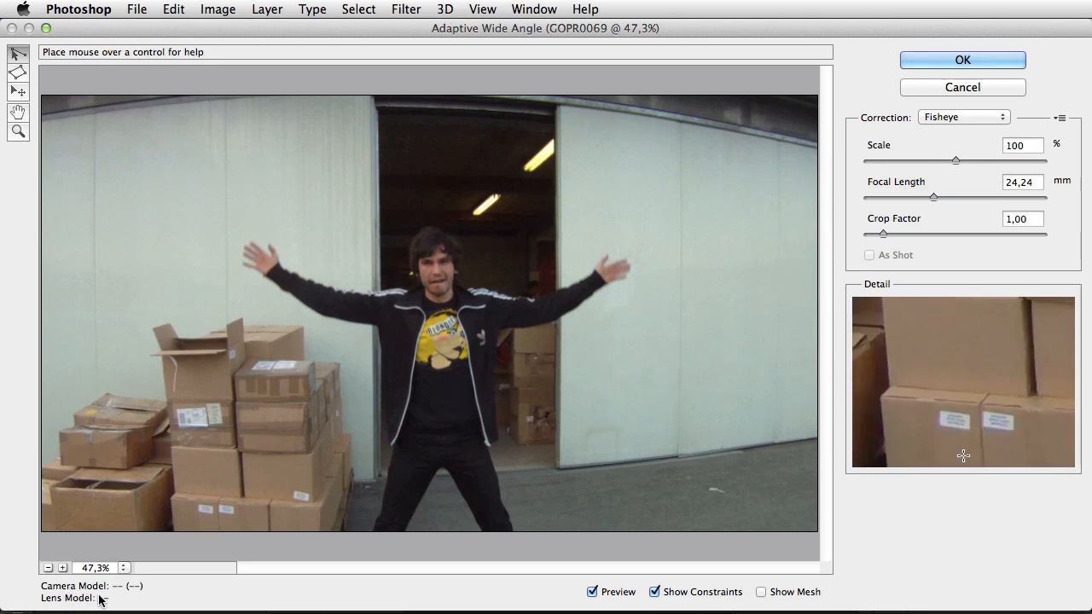
pyautogui.moveTo(126, 602)
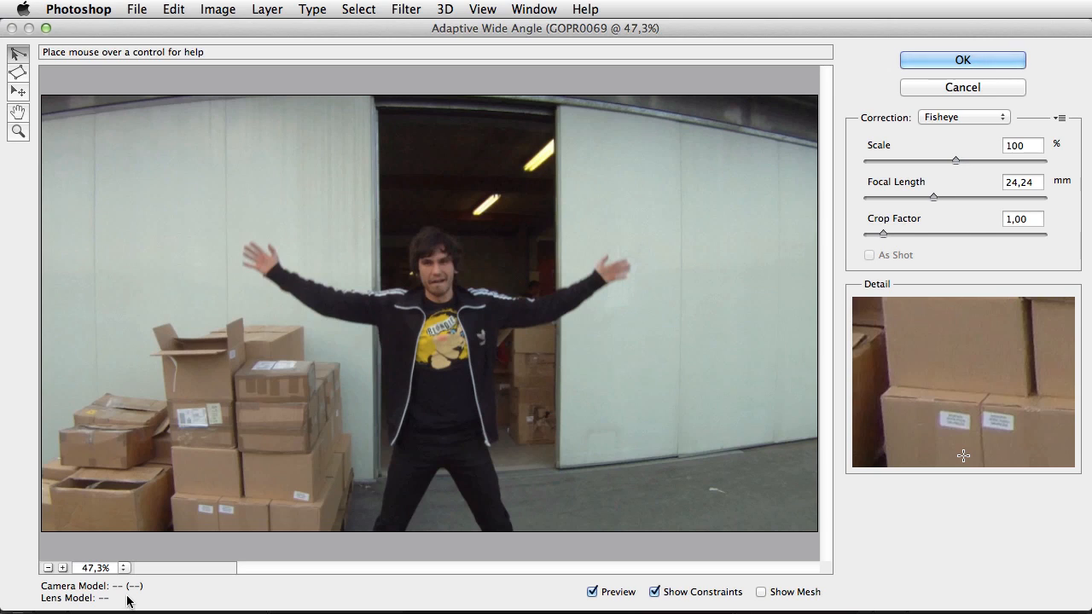
pyautogui.moveTo(92, 601)
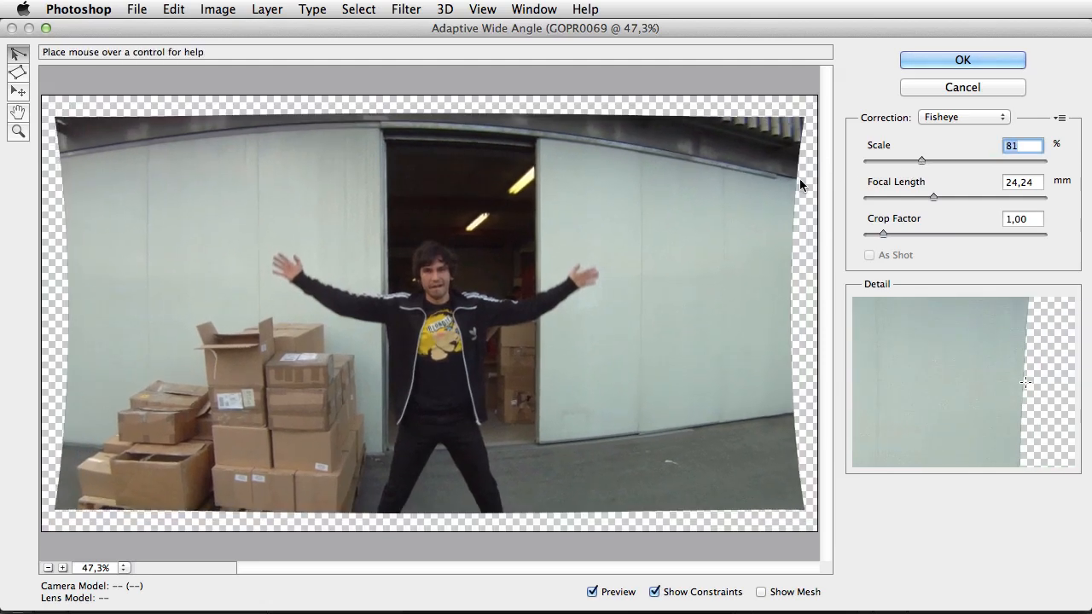
pyautogui.moveTo(62, 158)
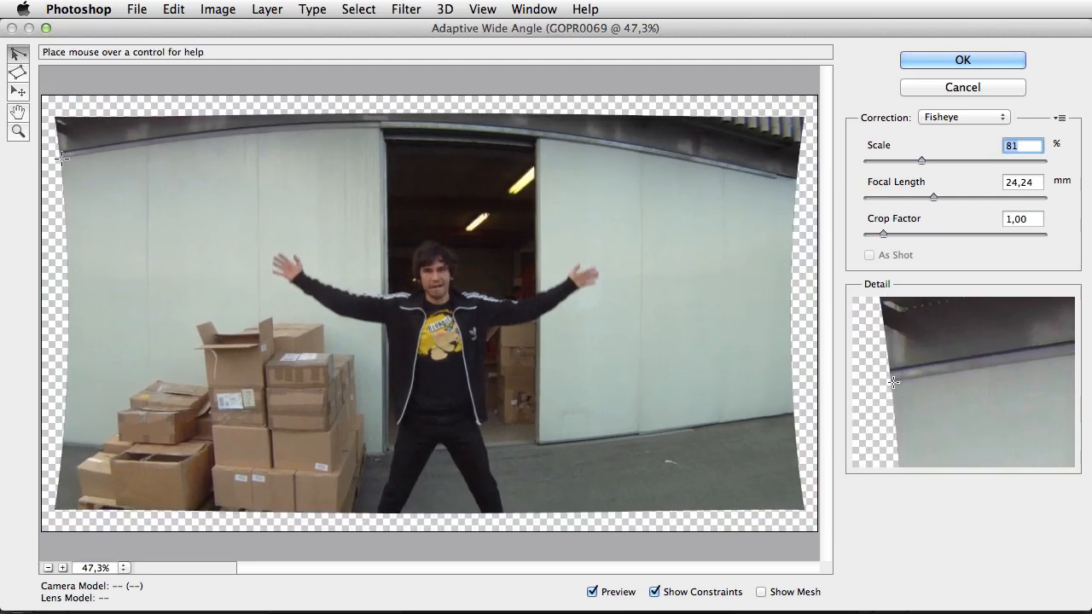
# Trace a constraint along the warehouse roof edge and set it Horizontal
pyautogui.moveTo(62, 153); pyautogui.dragTo(282, 129)
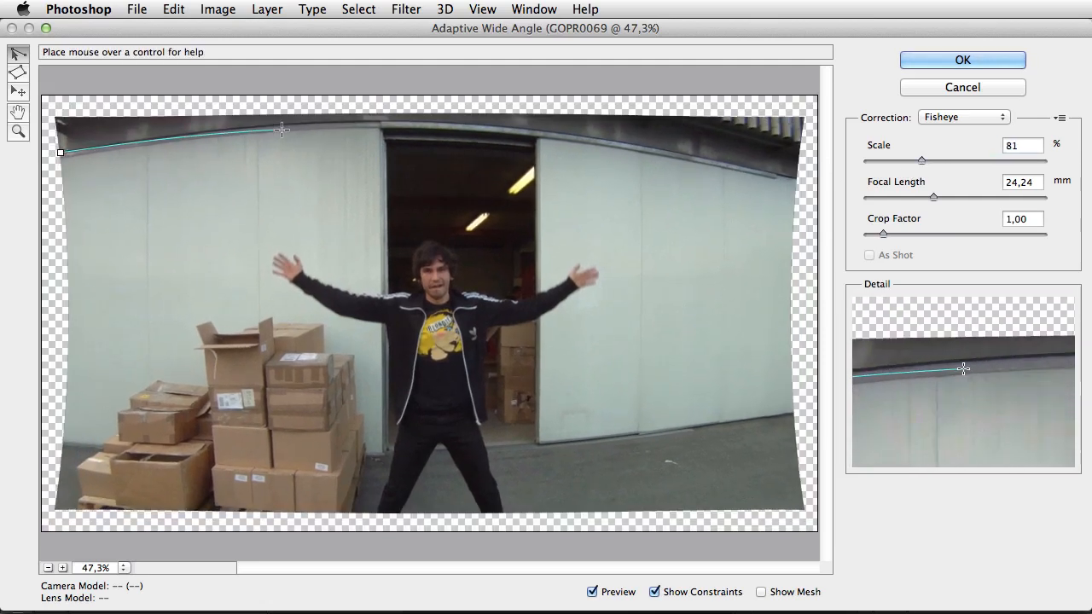
pyautogui.moveTo(281, 128); pyautogui.dragTo(663, 152)
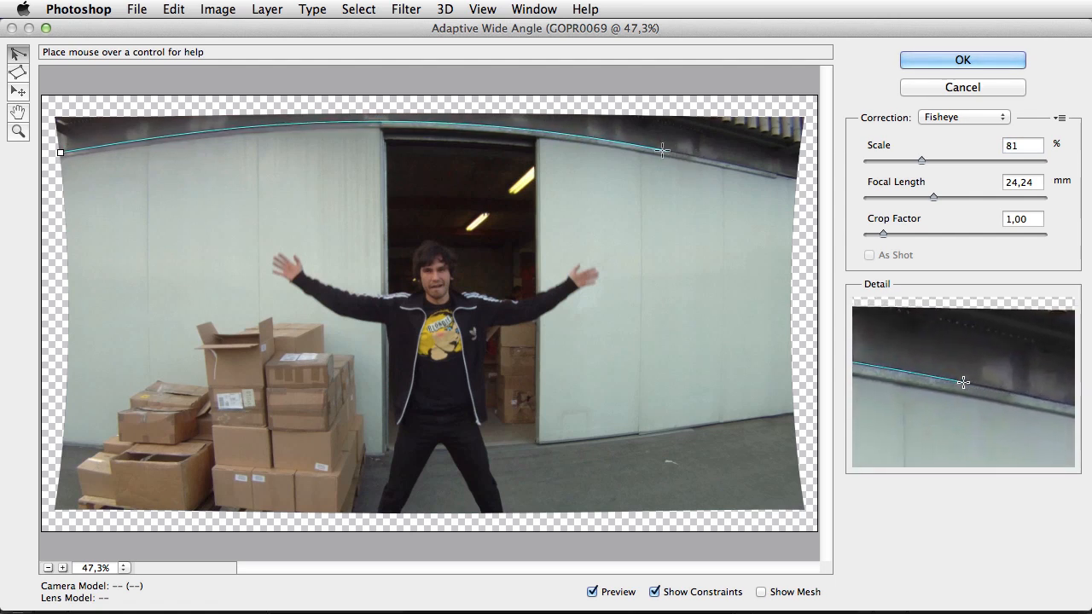
pyautogui.moveTo(664, 151); pyautogui.dragTo(691, 155)
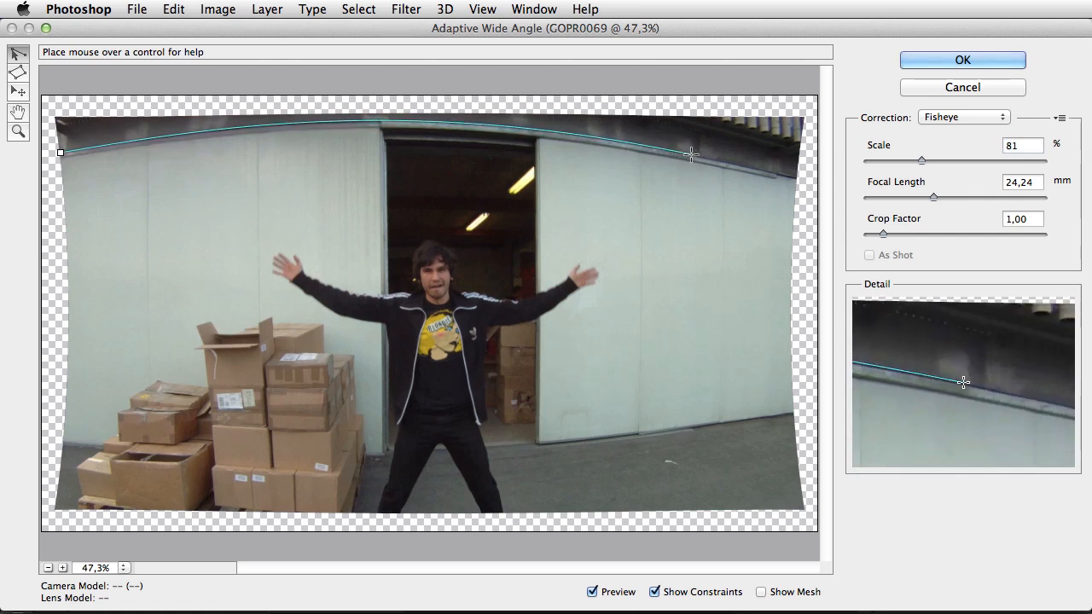
pyautogui.moveTo(691, 155); pyautogui.dragTo(788, 178)
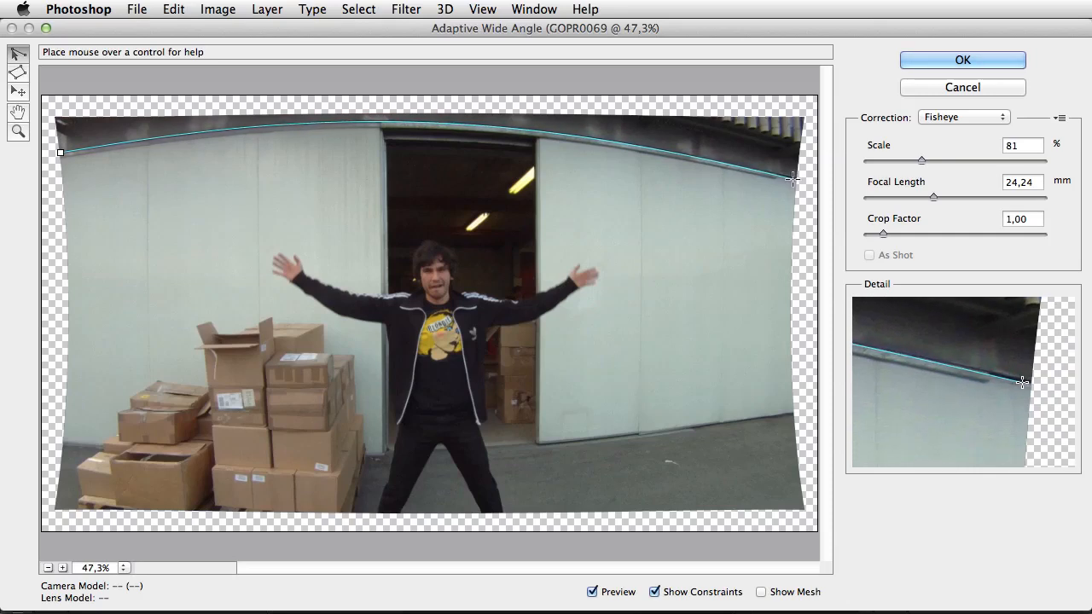
pyautogui.moveTo(789, 177); pyautogui.dragTo(796, 181)
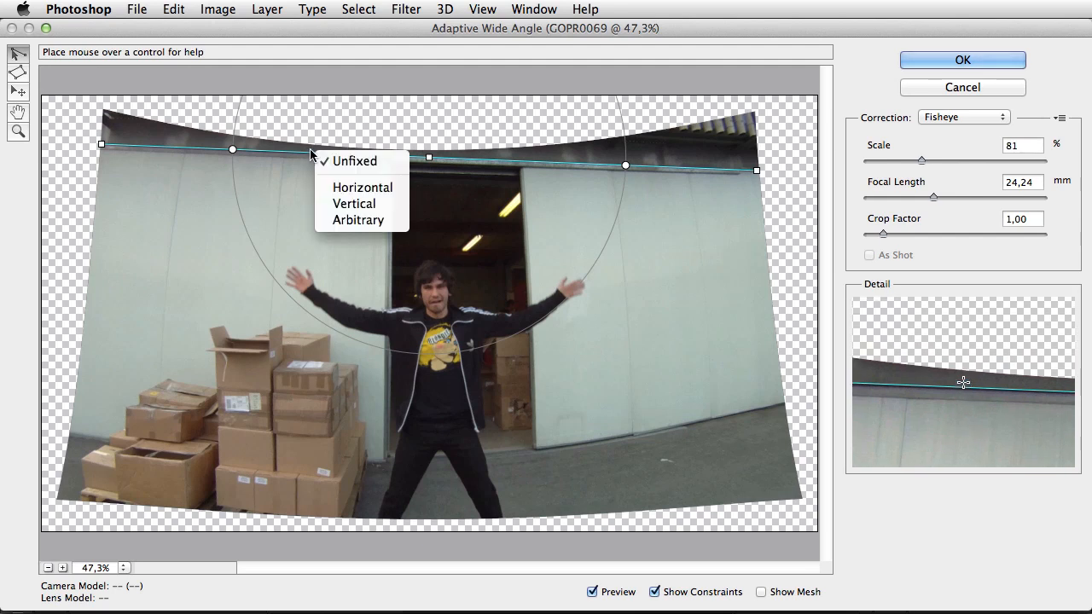
pyautogui.click(362, 187)
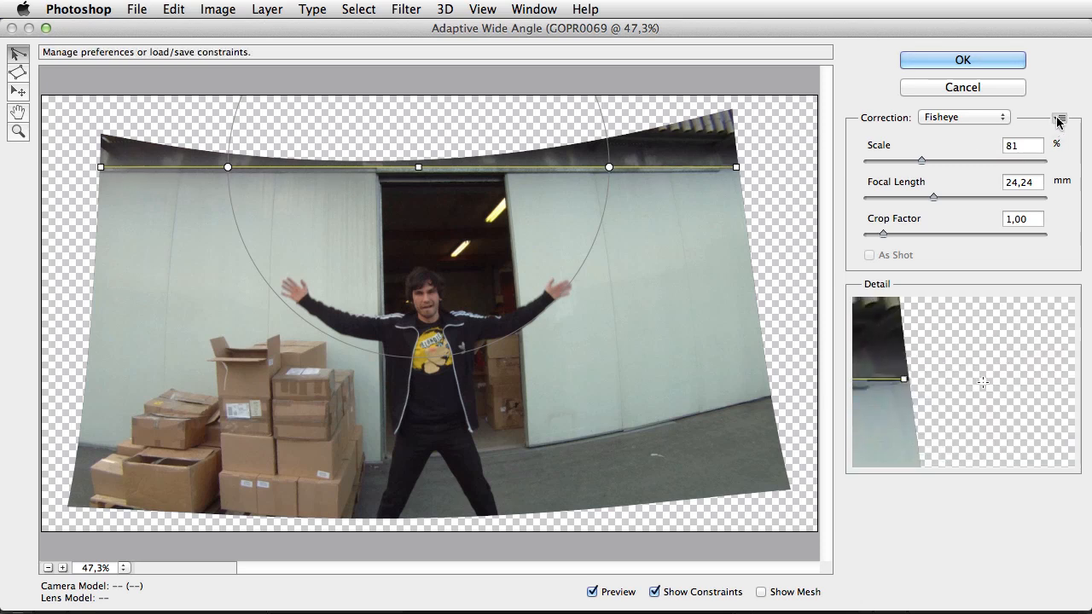
pyautogui.click(1060, 117)
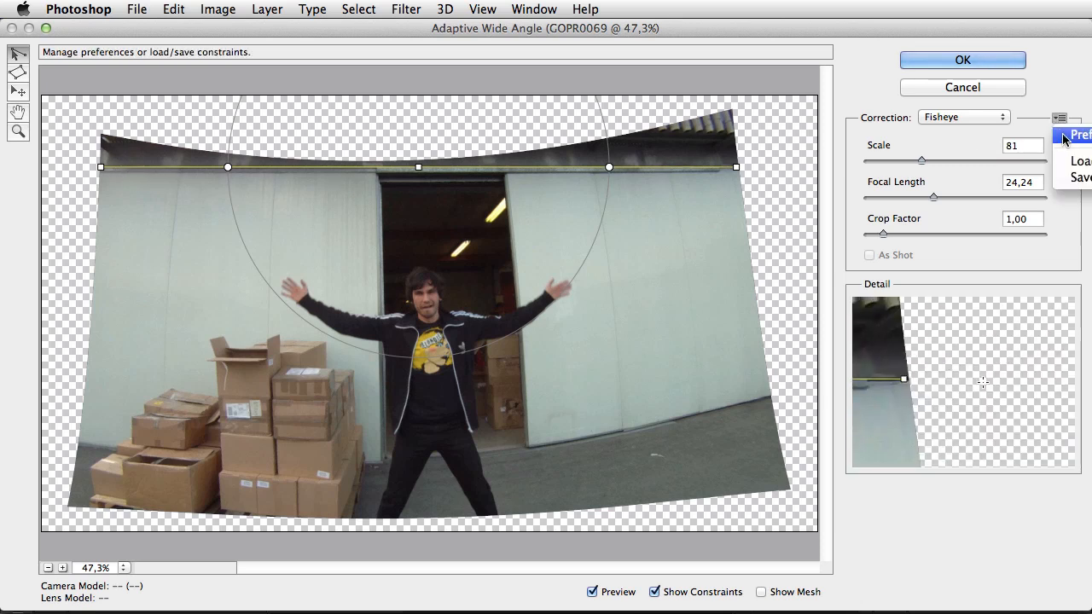
pyautogui.click(1078, 135)
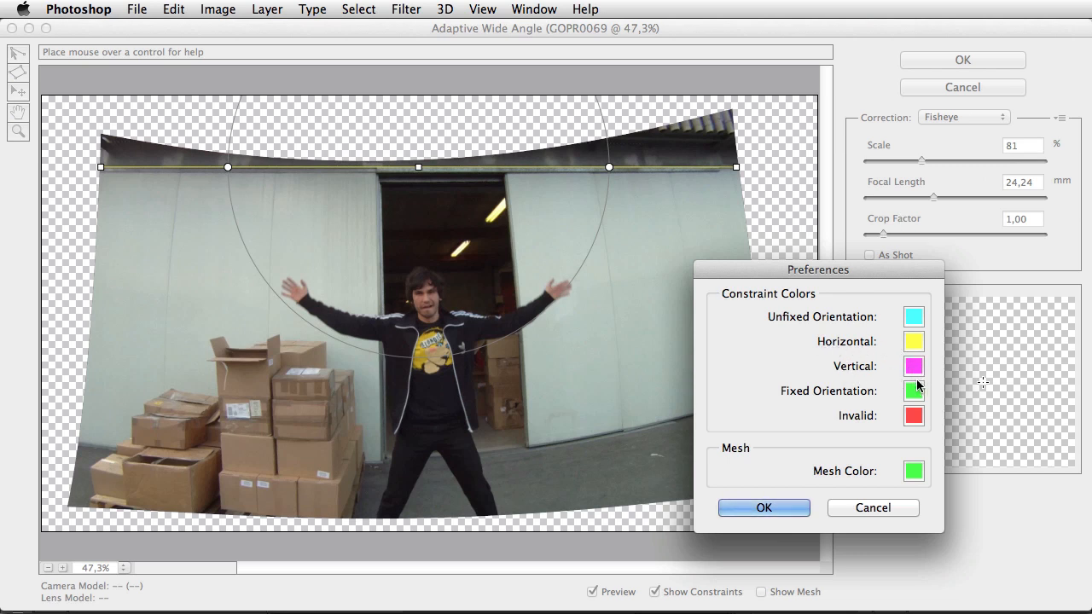
pyautogui.click(764, 507)
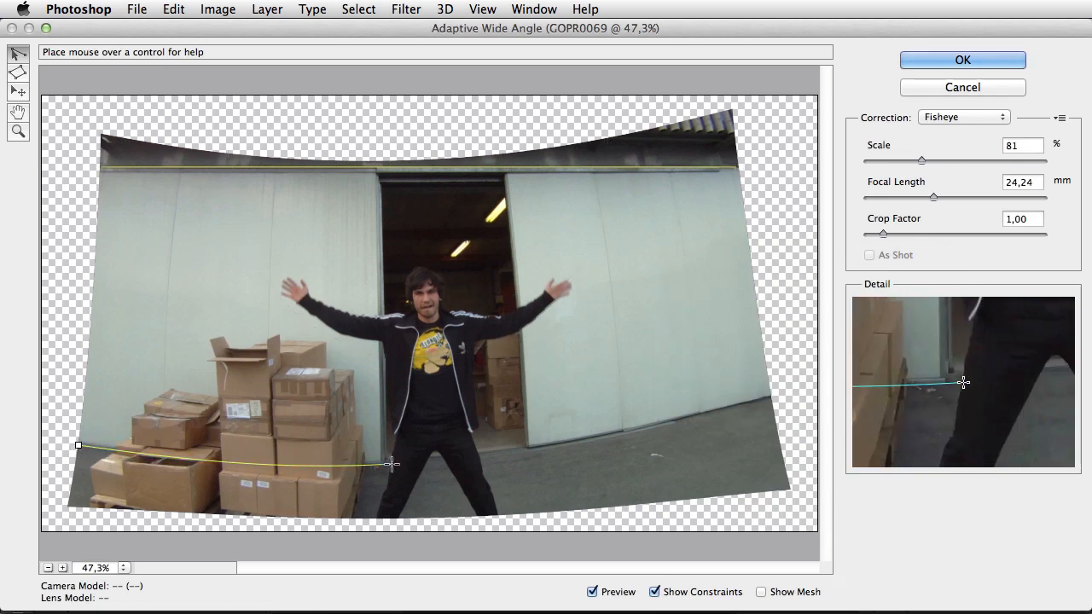
# Trace a constraint along the ground line at the base of the wall
pyautogui.moveTo(391, 464); pyautogui.dragTo(729, 407)
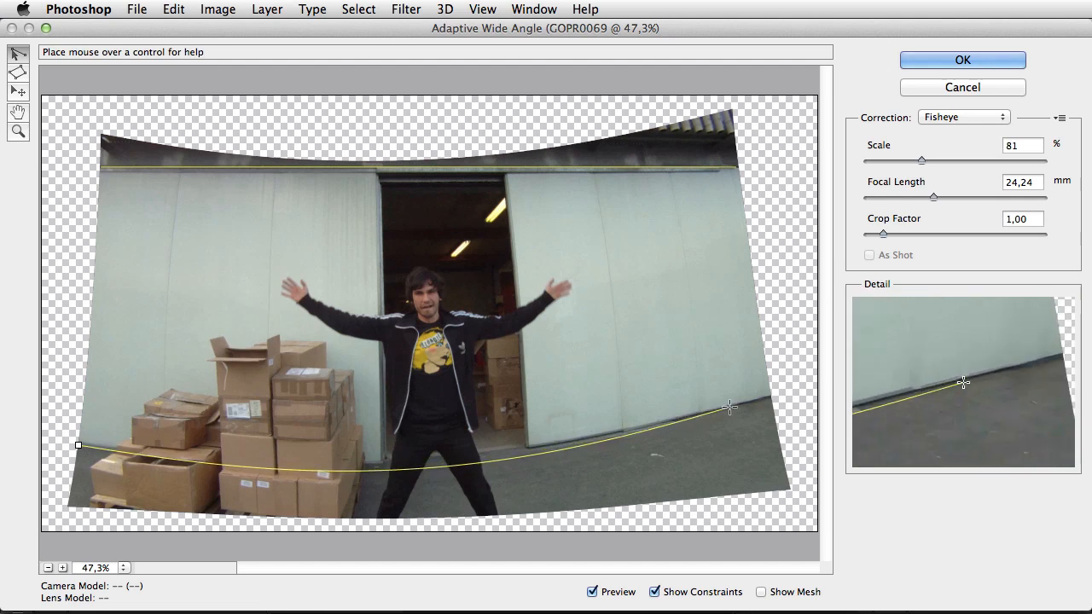
pyautogui.moveTo(729, 408); pyautogui.dragTo(770, 394)
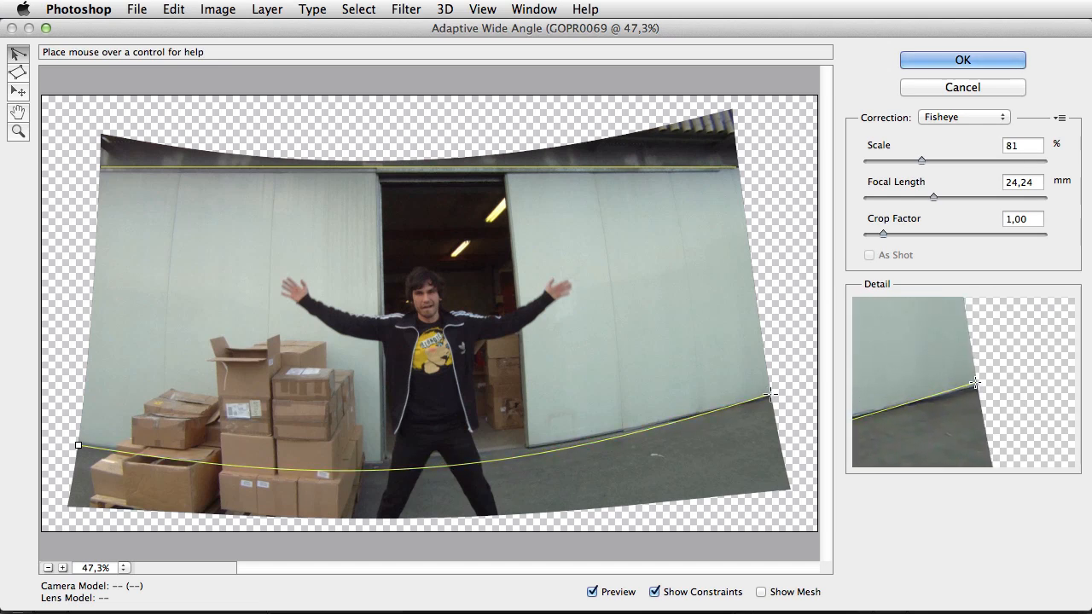
pyautogui.moveTo(772, 395); pyautogui.dragTo(716, 422)
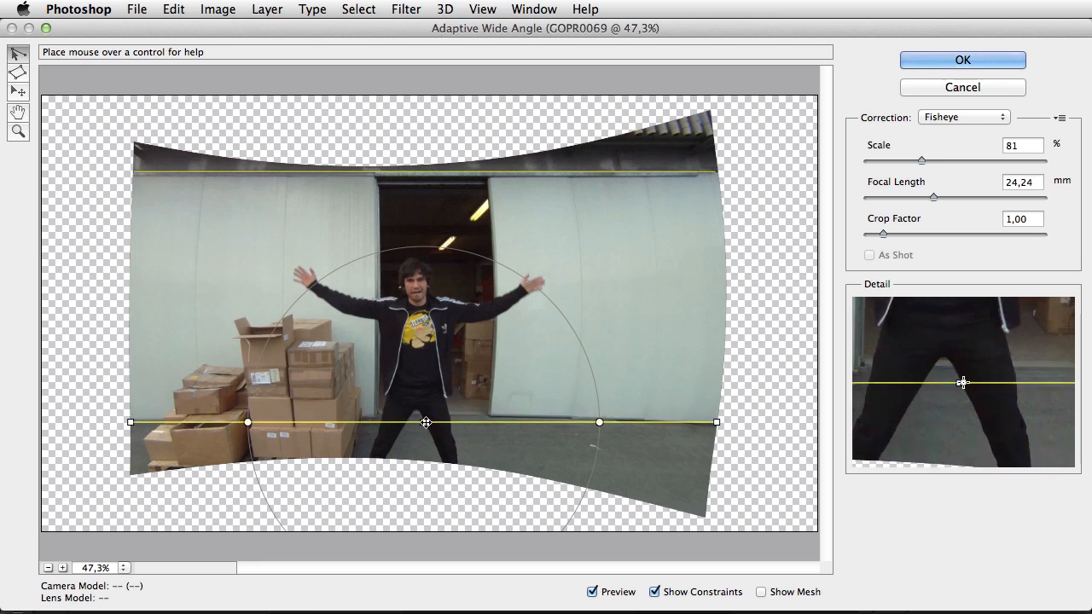
pyautogui.moveTo(427, 423); pyautogui.dragTo(426, 417)
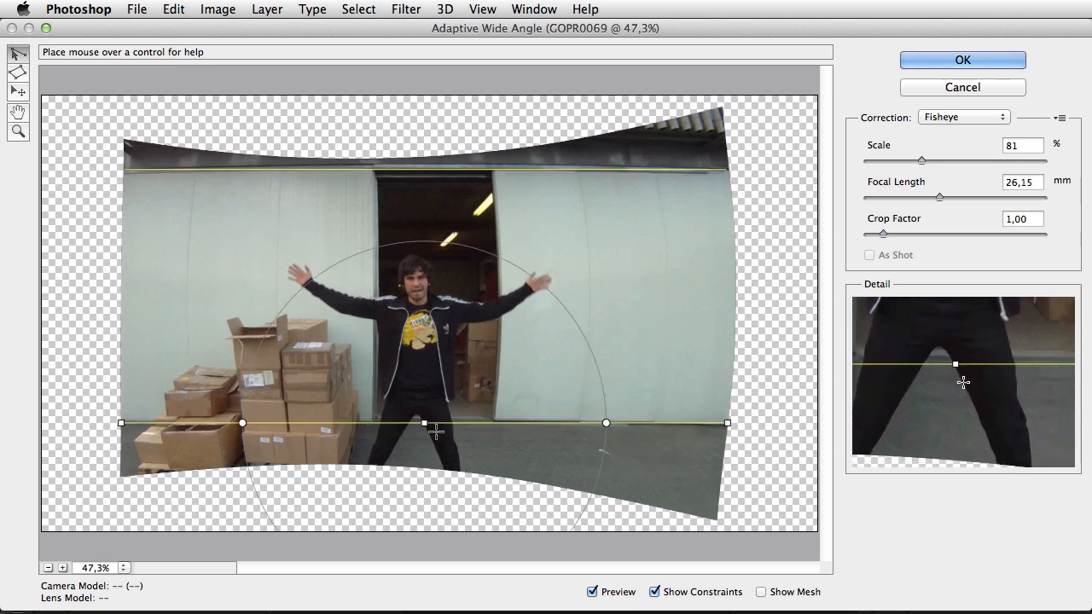
# Adjust Scale up past 90% then back down to 77% to reveal the warped edges
pyautogui.moveTo(920, 160); pyautogui.dragTo(938, 161)
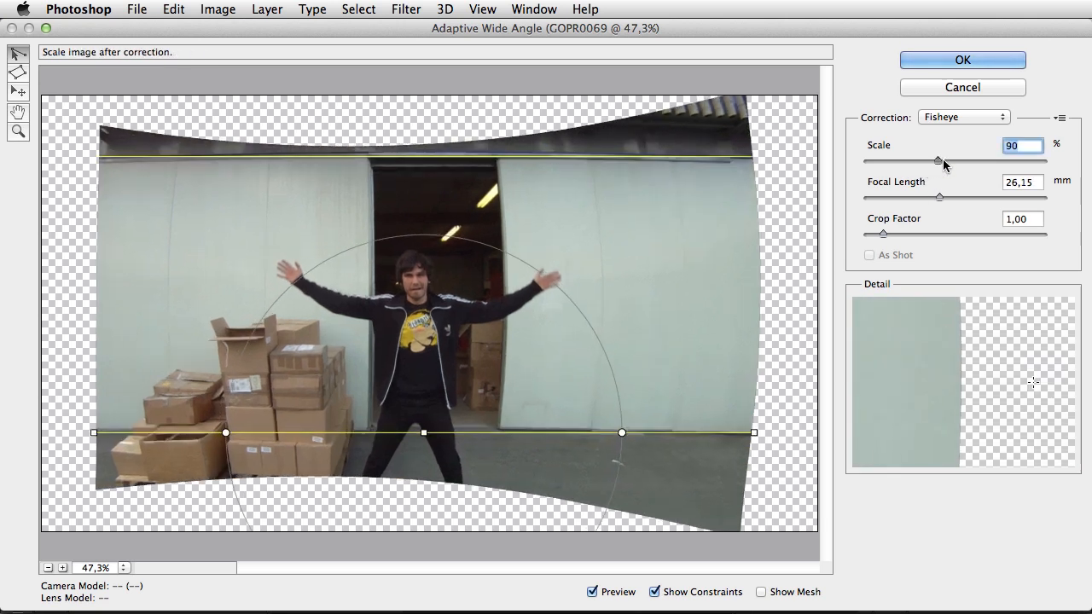
pyautogui.moveTo(938, 162); pyautogui.dragTo(963, 162)
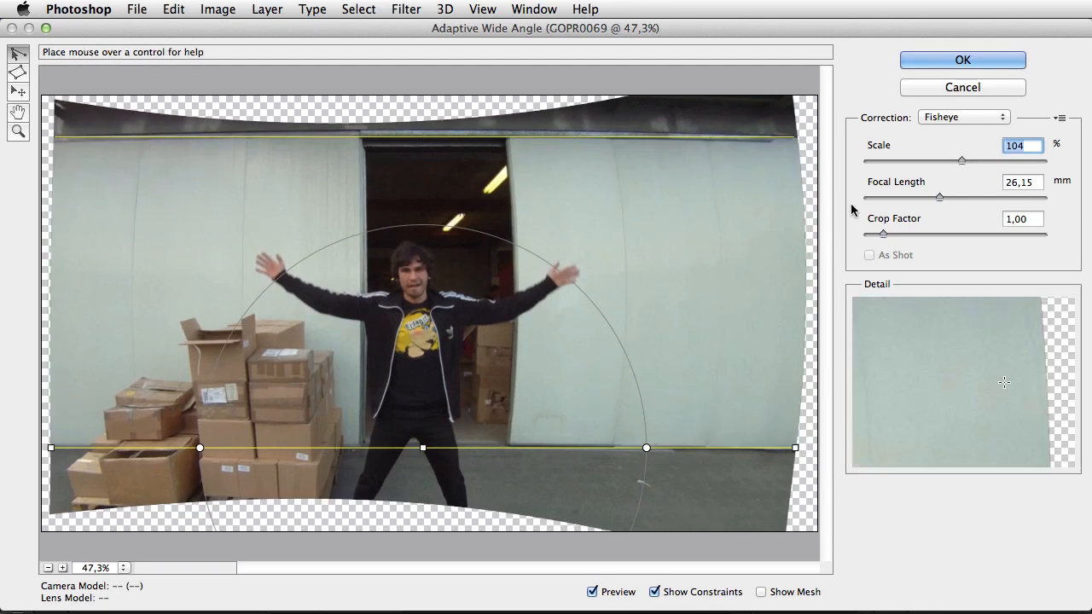
pyautogui.moveTo(961, 161); pyautogui.dragTo(935, 160)
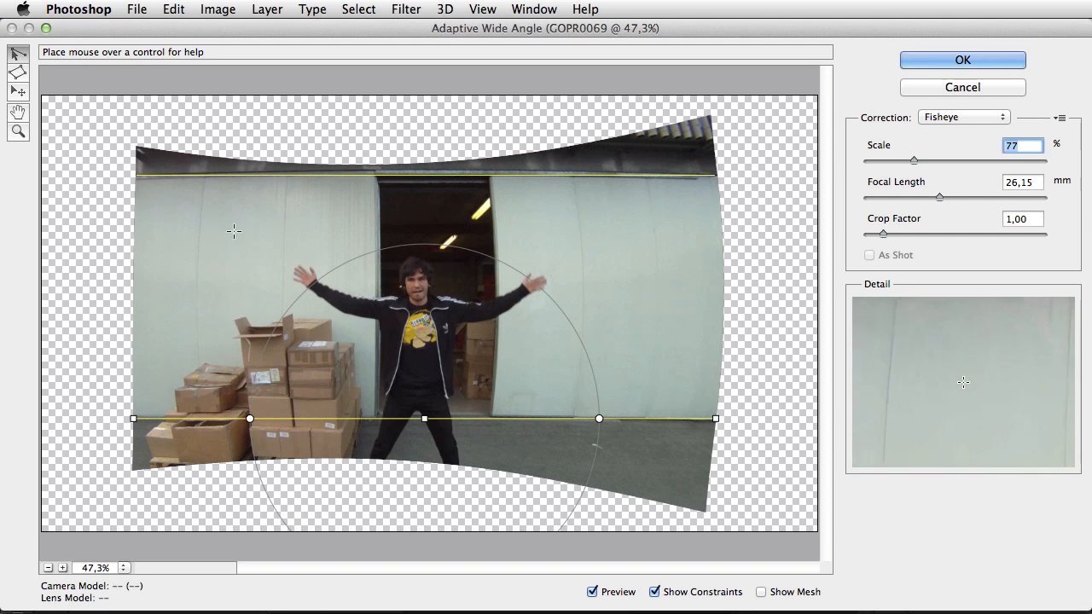
pyautogui.moveTo(140, 299)
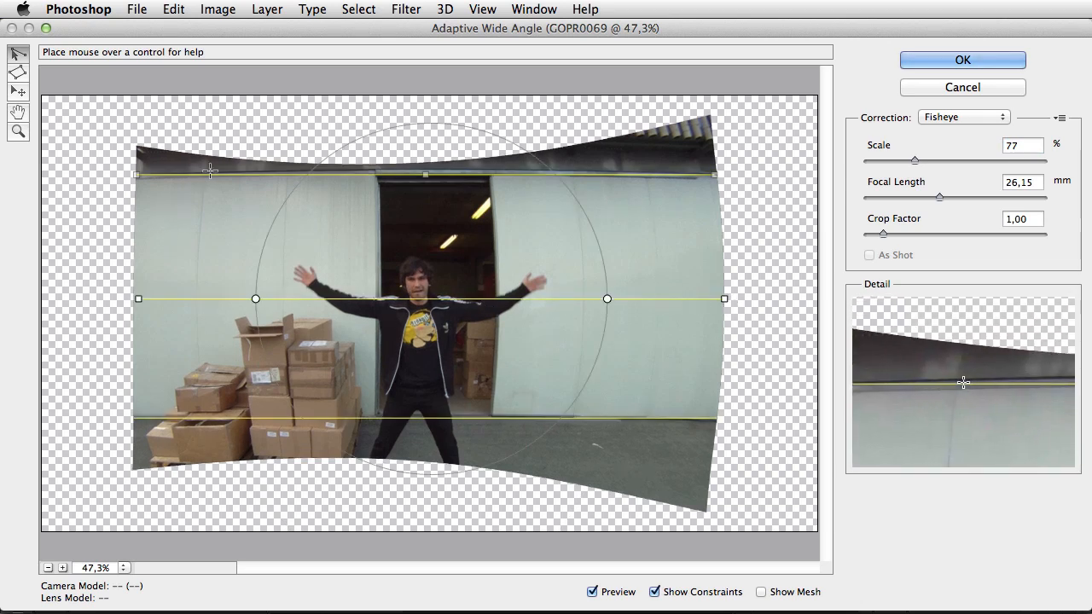
# Add vertical constraints along the left wall seam, another panel seam and the doorway centre
pyautogui.moveTo(209, 158); pyautogui.dragTo(195, 212)
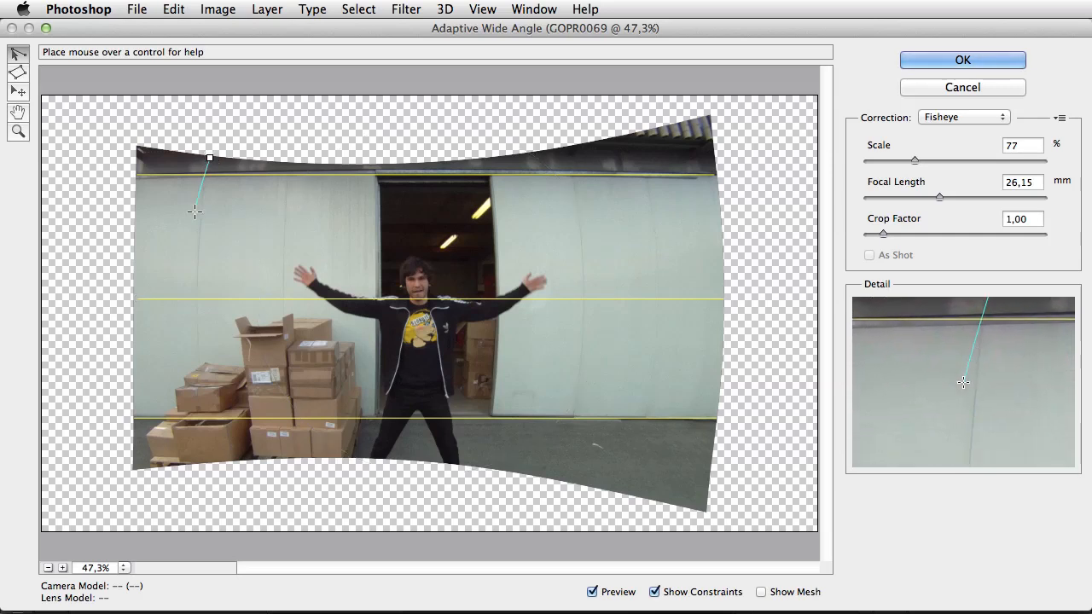
pyautogui.moveTo(209, 158); pyautogui.dragTo(204, 447)
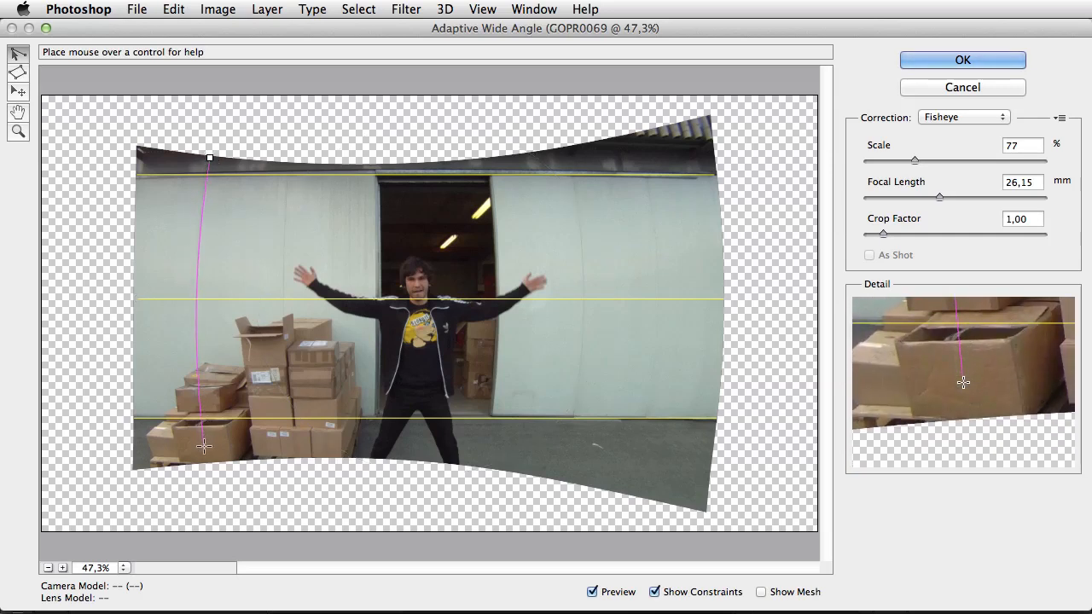
pyautogui.moveTo(203, 446); pyautogui.dragTo(207, 457)
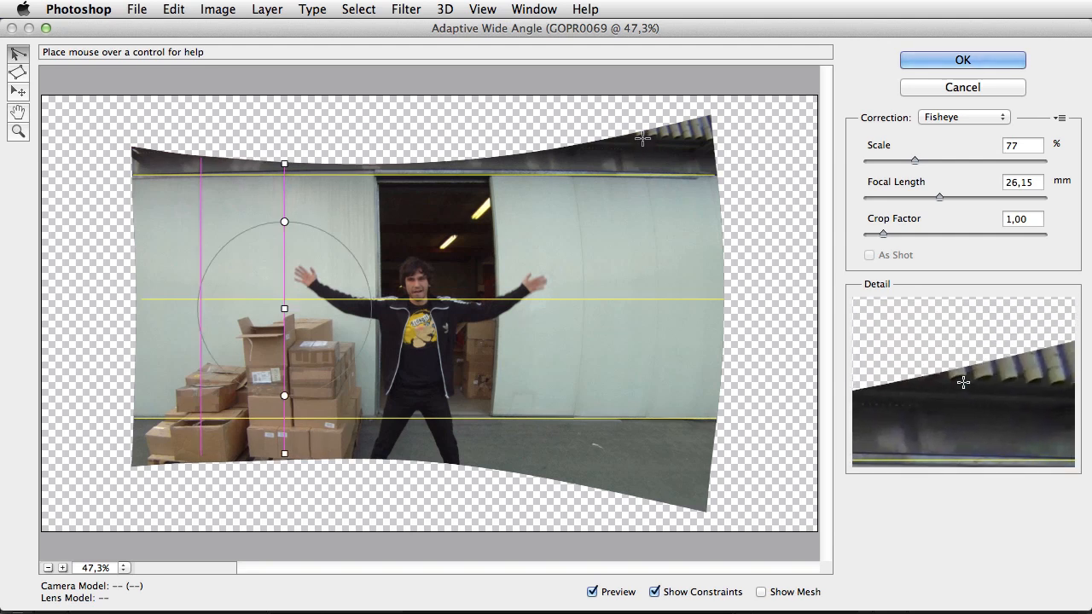
pyautogui.moveTo(639, 136); pyautogui.dragTo(630, 487)
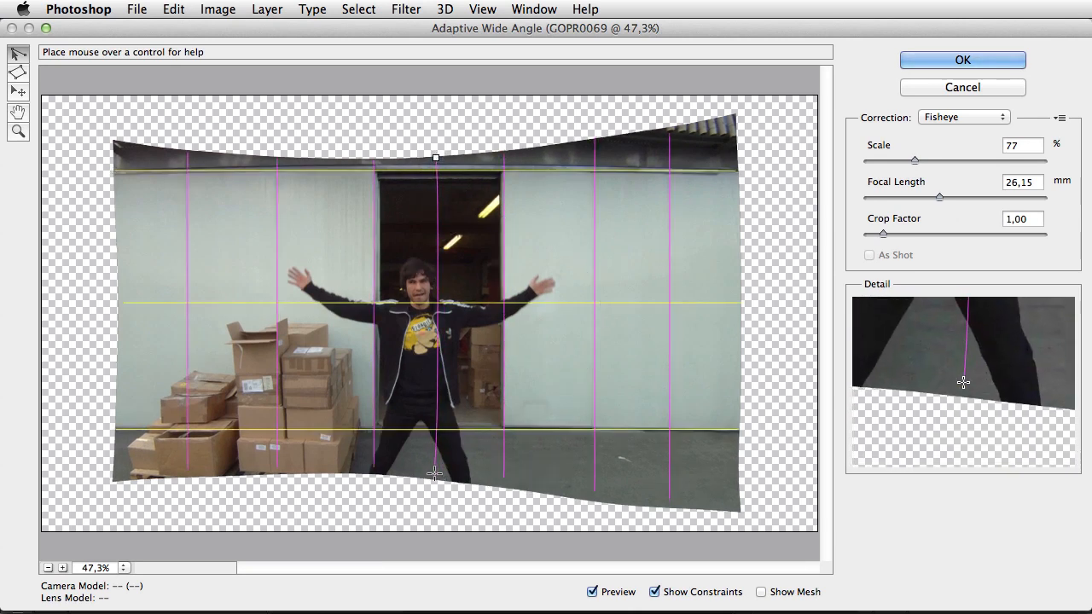
pyautogui.moveTo(436, 158); pyautogui.dragTo(436, 473)
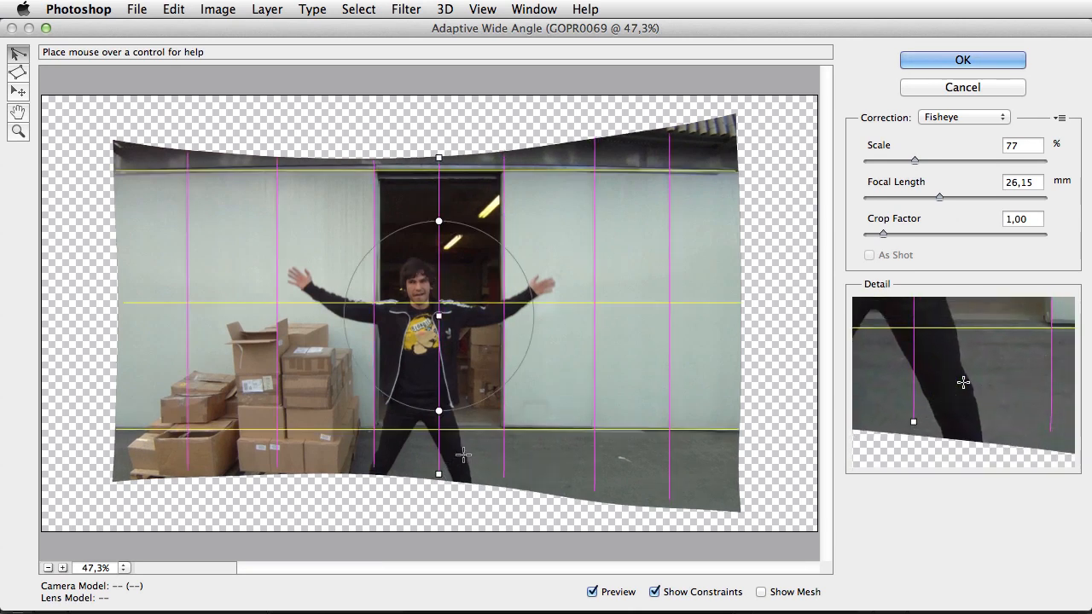
# Raise Scale to 121% with focal length 24,65 mm so no transparent edges show
pyautogui.moveTo(914, 161); pyautogui.dragTo(922, 160)
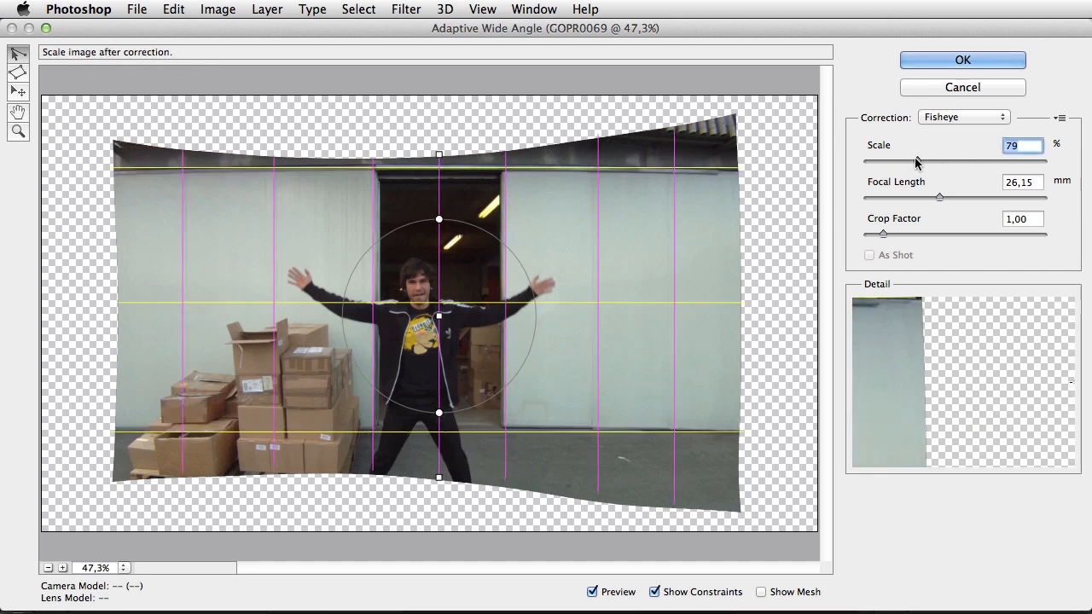
pyautogui.moveTo(915, 160); pyautogui.dragTo(920, 160)
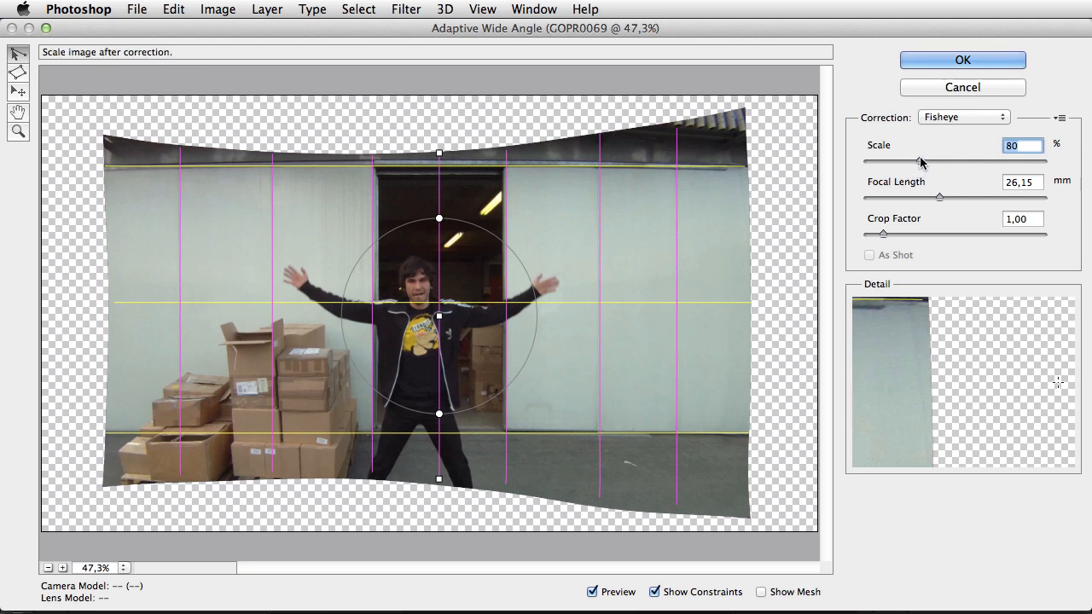
pyautogui.moveTo(921, 161); pyautogui.dragTo(959, 162)
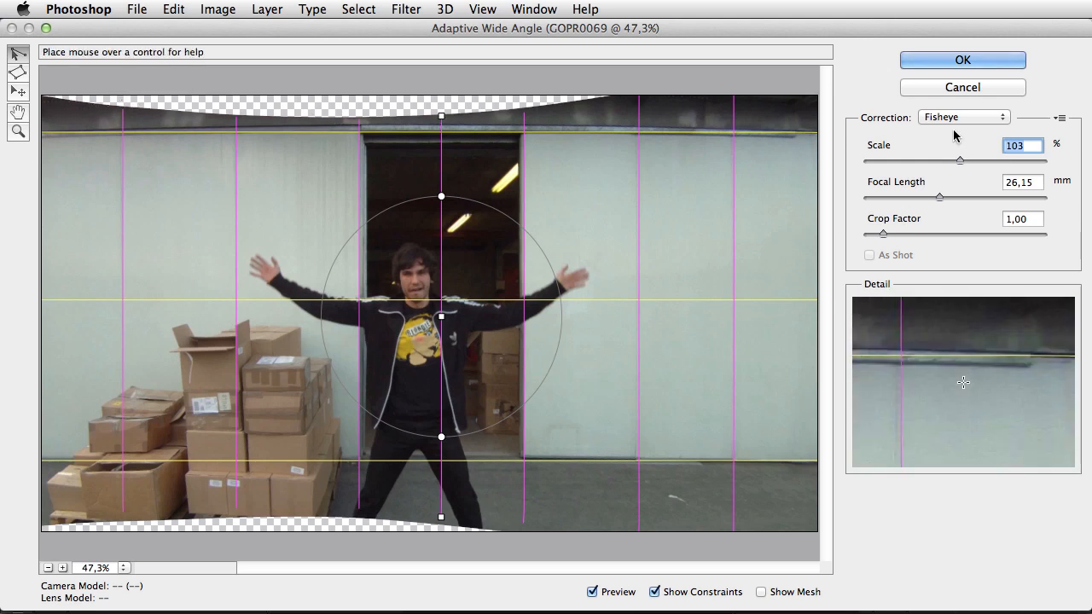
pyautogui.moveTo(959, 160); pyautogui.dragTo(977, 162)
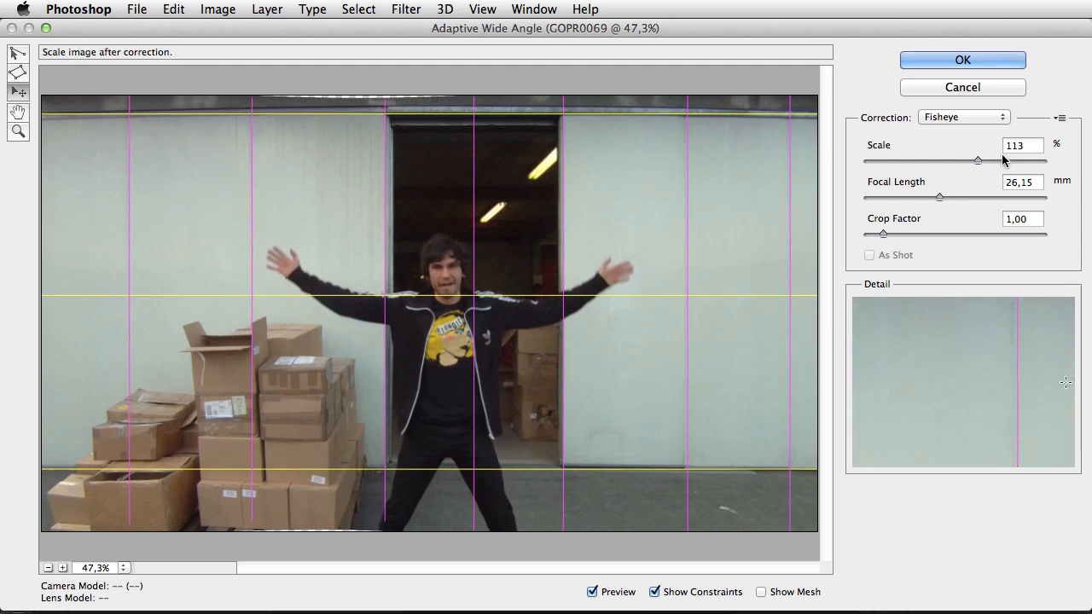
pyautogui.moveTo(978, 160); pyautogui.dragTo(982, 160)
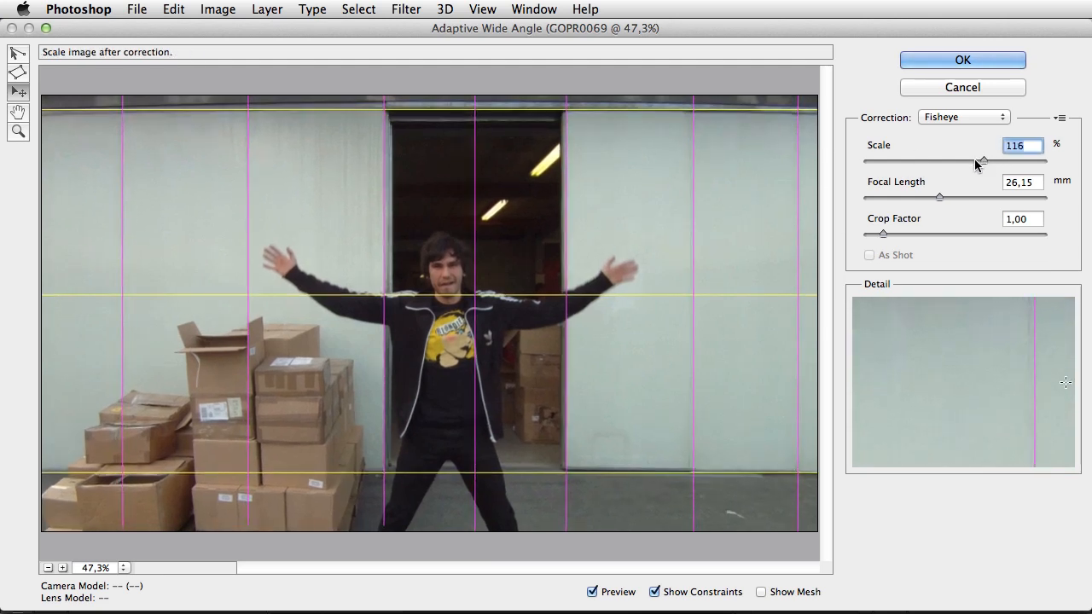
pyautogui.moveTo(570, 146)
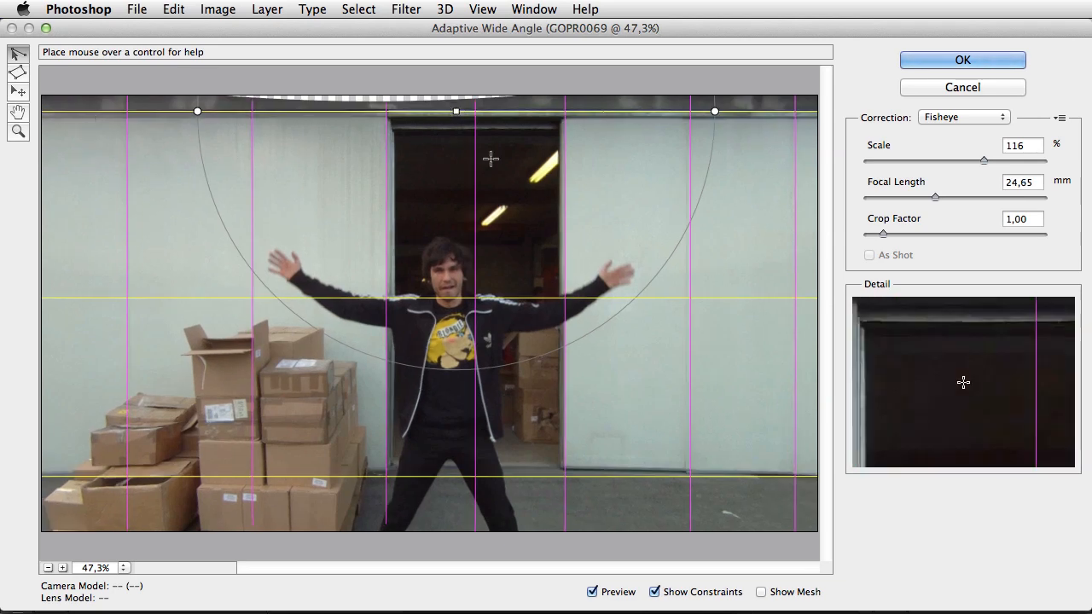
pyautogui.click(1060, 118)
pyautogui.write('121')
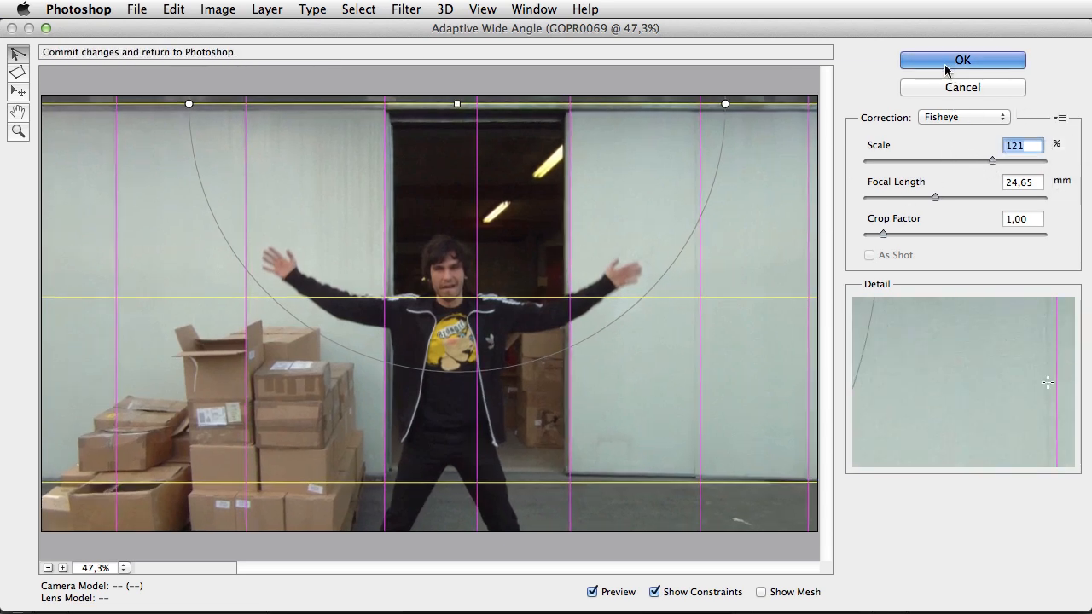
# Commit the Adaptive Wide Angle smart filter and scrub the Timeline to check other frames
pyautogui.click(962, 60)
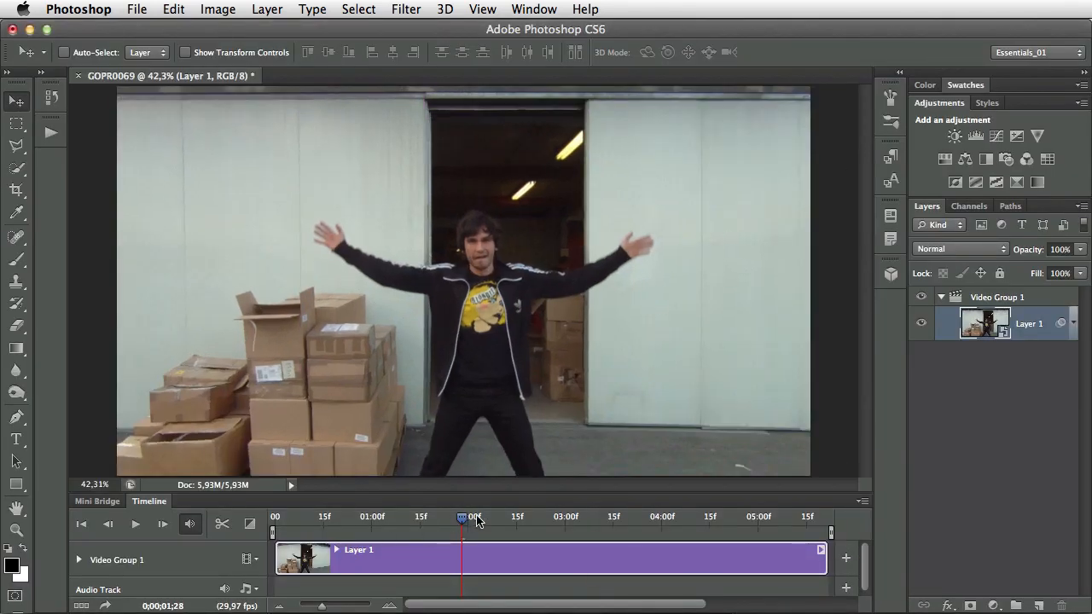
pyautogui.moveTo(462, 516); pyautogui.dragTo(525, 517)
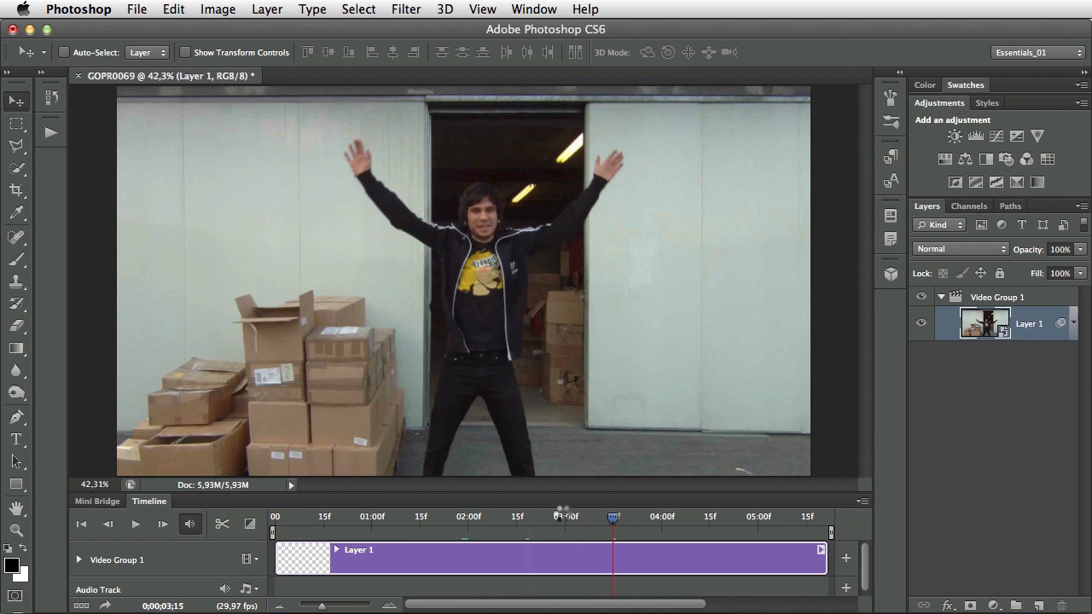
pyautogui.moveTo(613, 516); pyautogui.dragTo(529, 516)
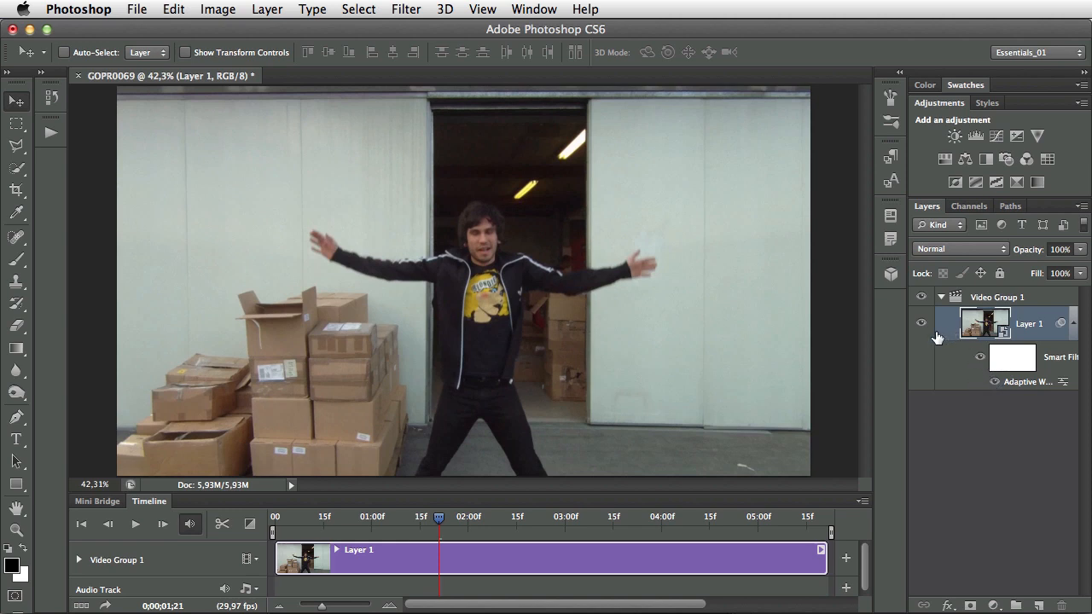
pyautogui.moveTo(940, 331)
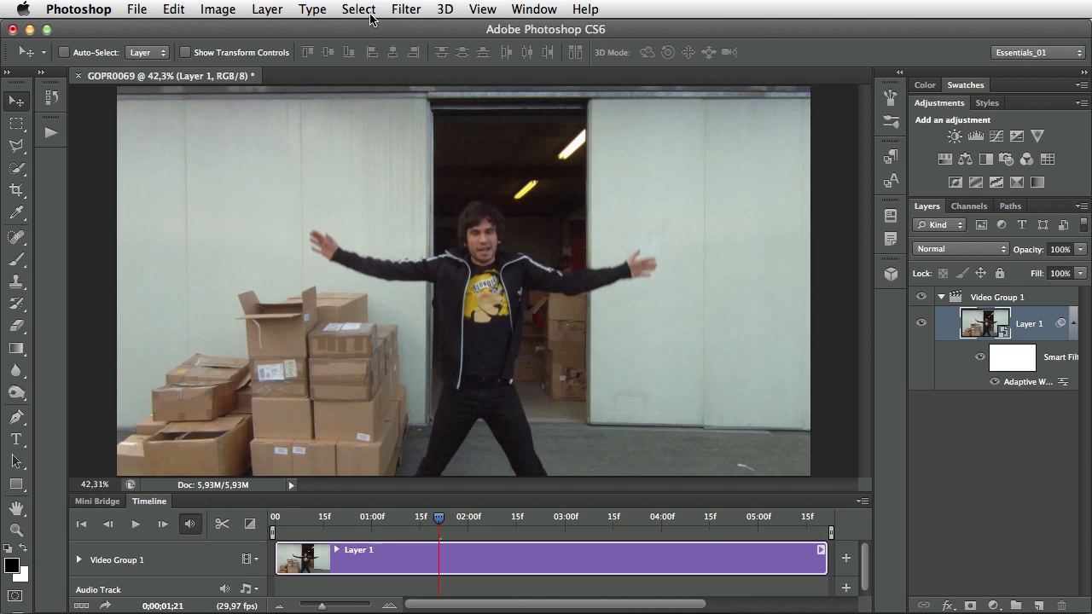
pyautogui.moveTo(947, 331)
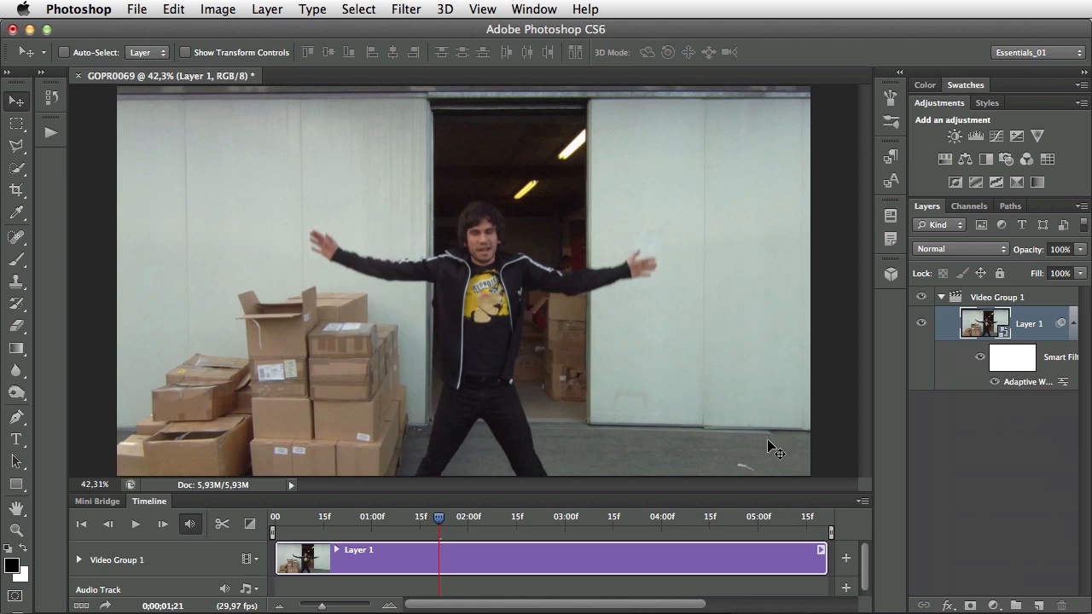
pyautogui.moveTo(772, 453)
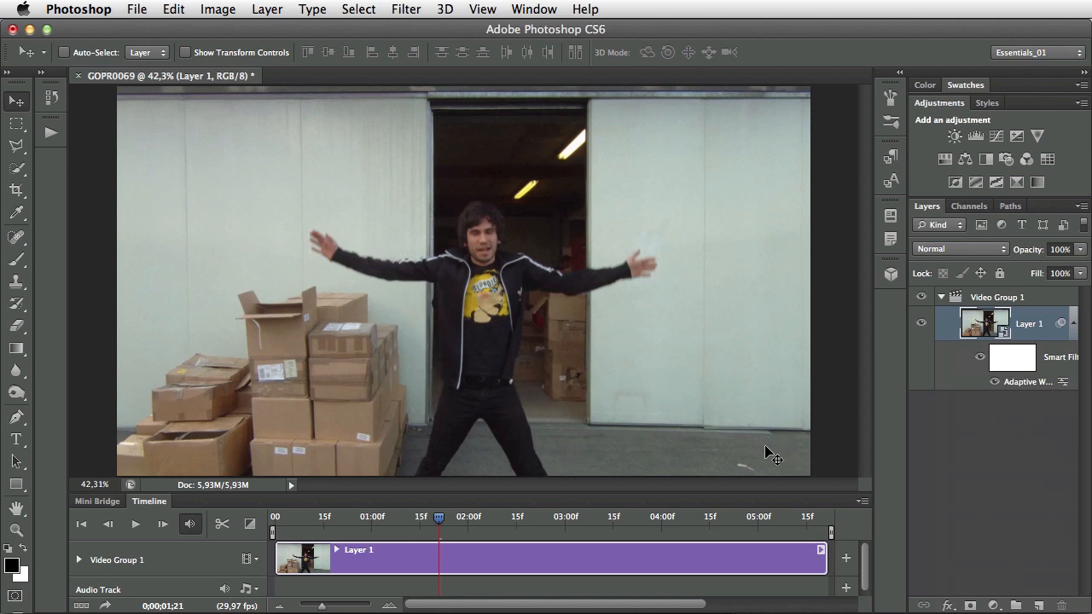